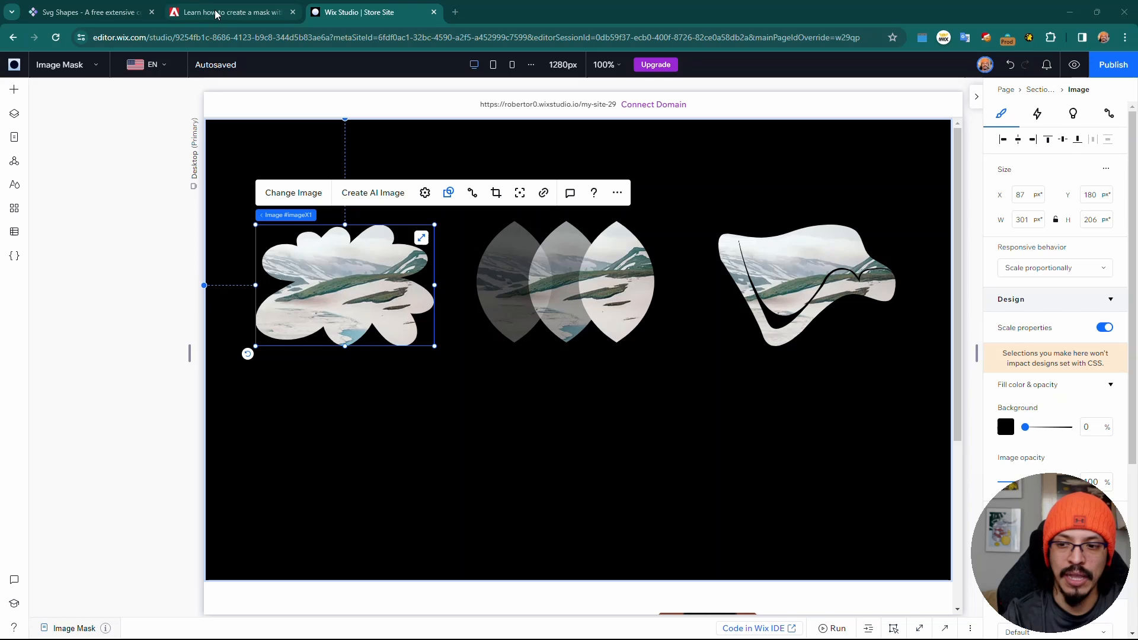
pyautogui.moveTo(229, 12)
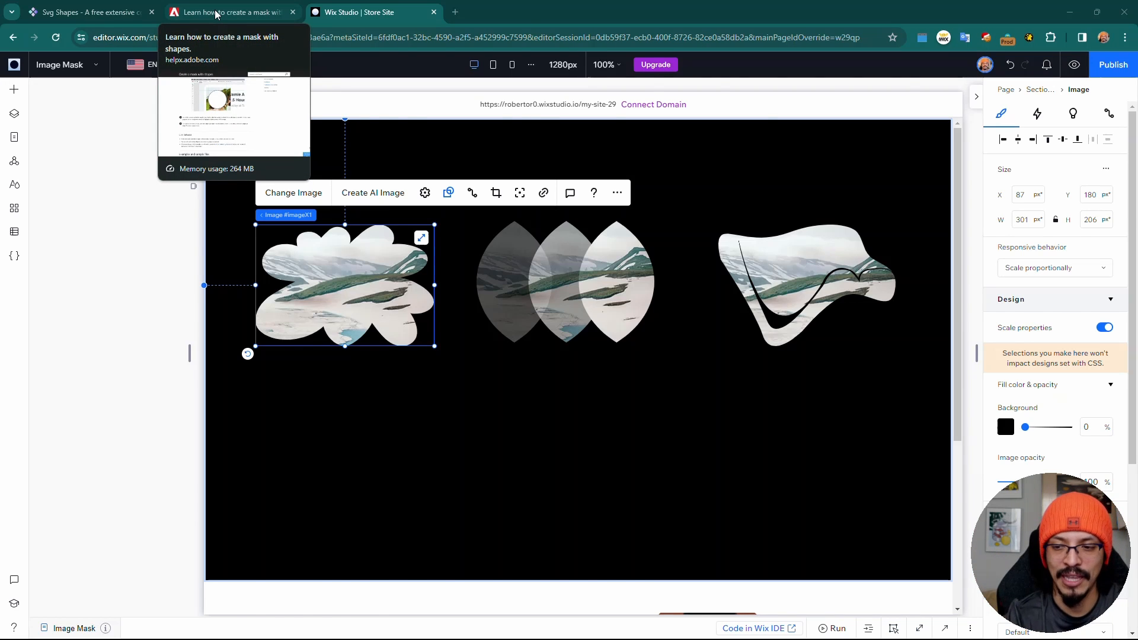
# - Review the shape masks help article, then return to the Wix Studio editor
pyautogui.click(227, 12)
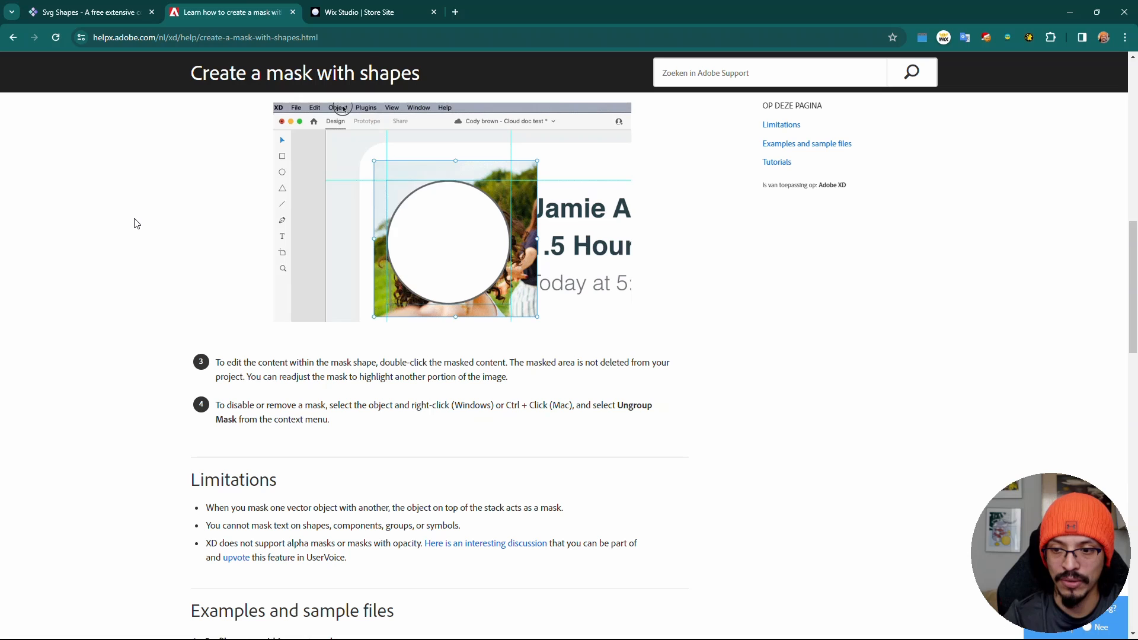
pyautogui.click(338, 108)
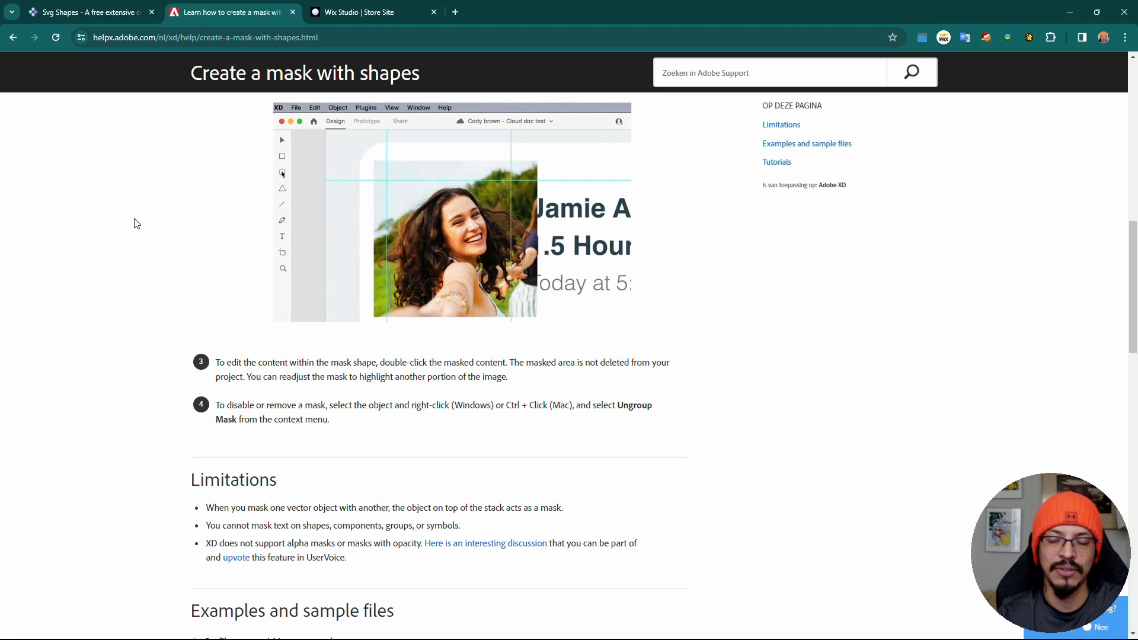
pyautogui.click(363, 12)
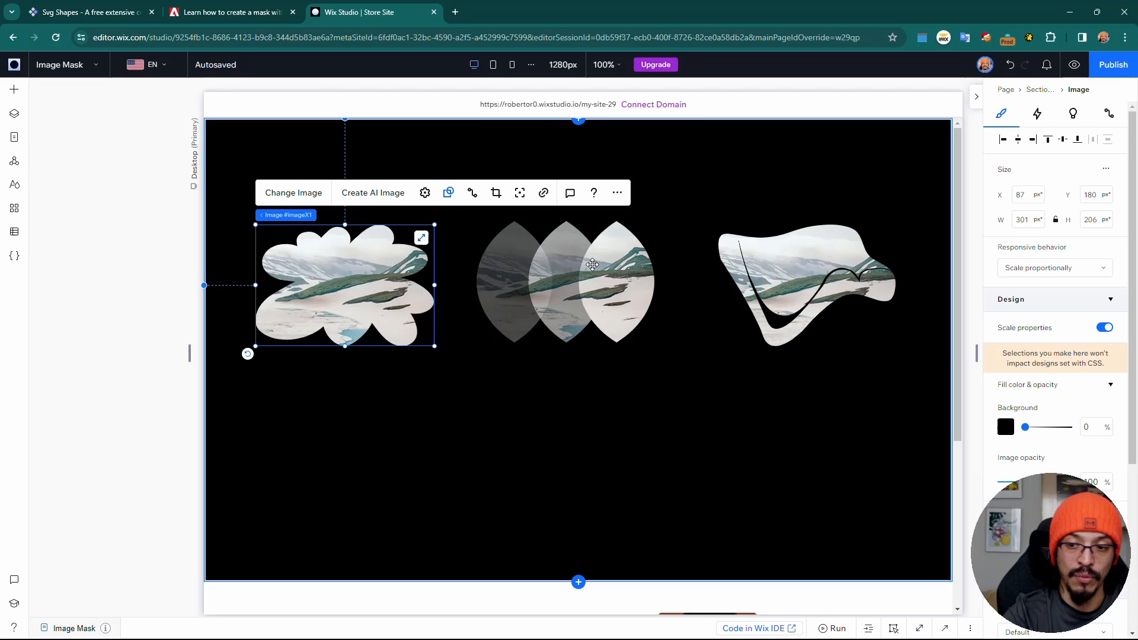
pyautogui.moveTo(588, 267)
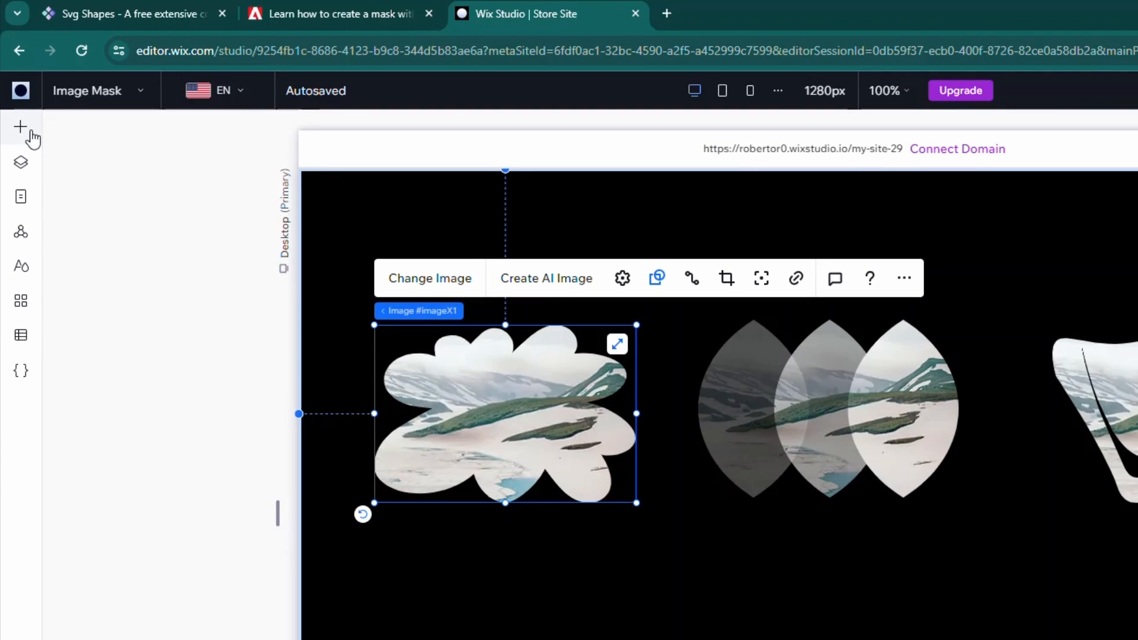
# - Bring up the section's quick-add options to insert an image below the snow images
pyautogui.click(21, 127)
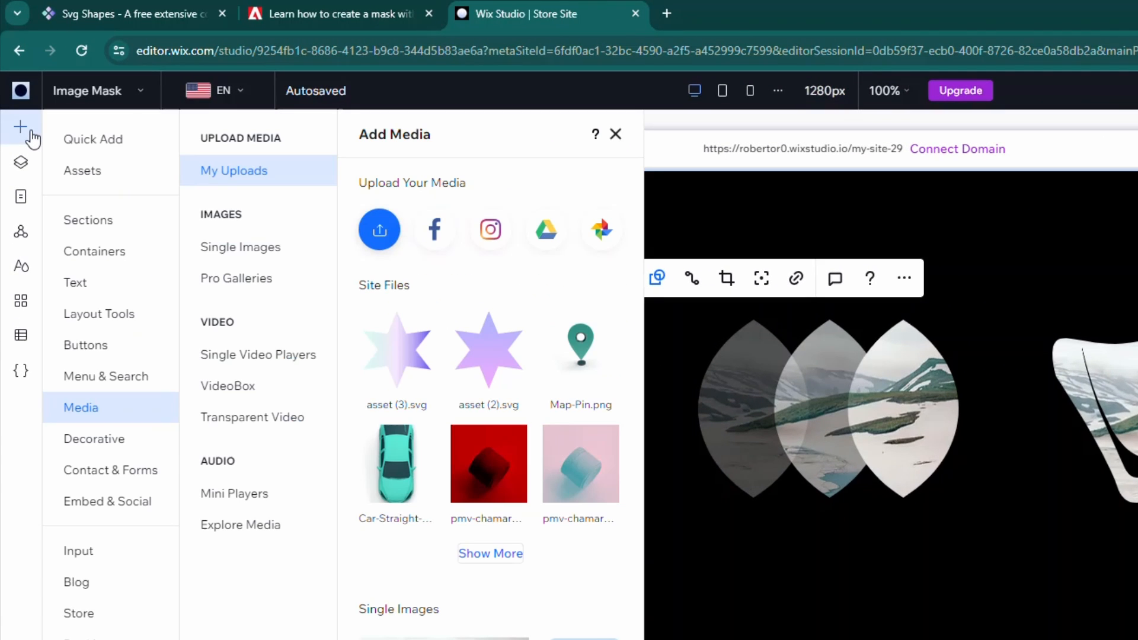
pyautogui.moveTo(99, 407)
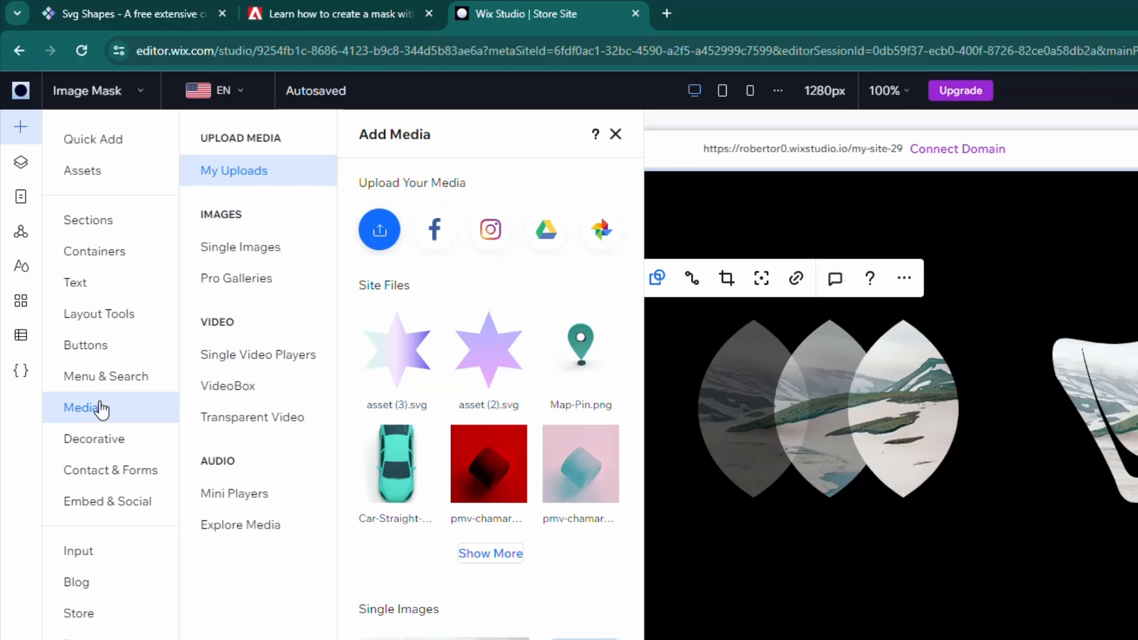
pyautogui.moveTo(130, 408)
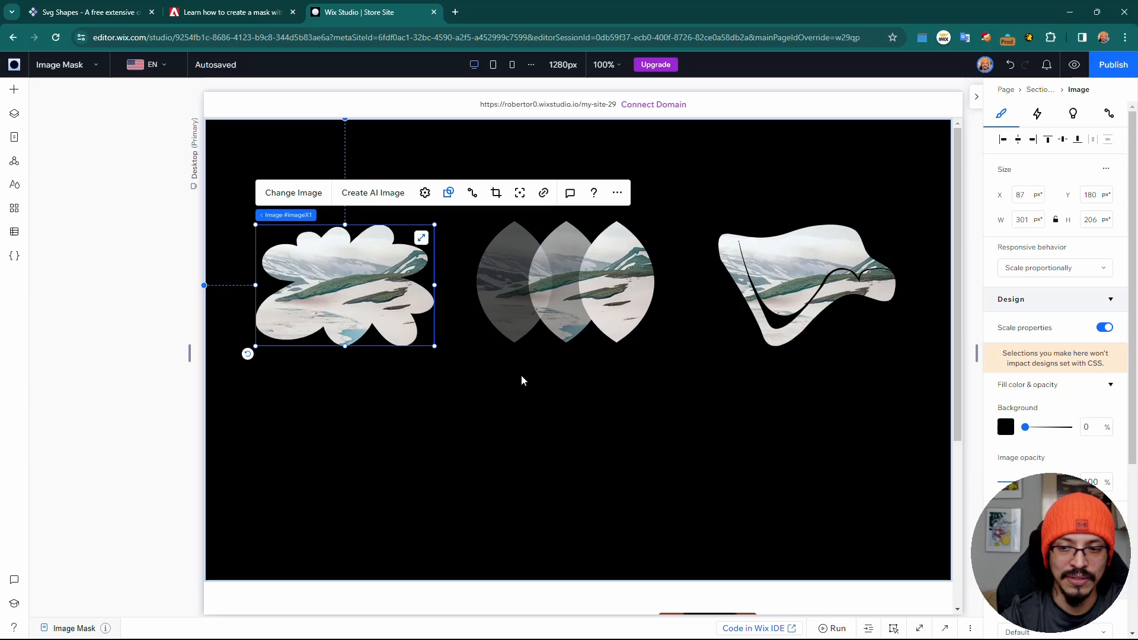
pyautogui.rightClick(523, 376)
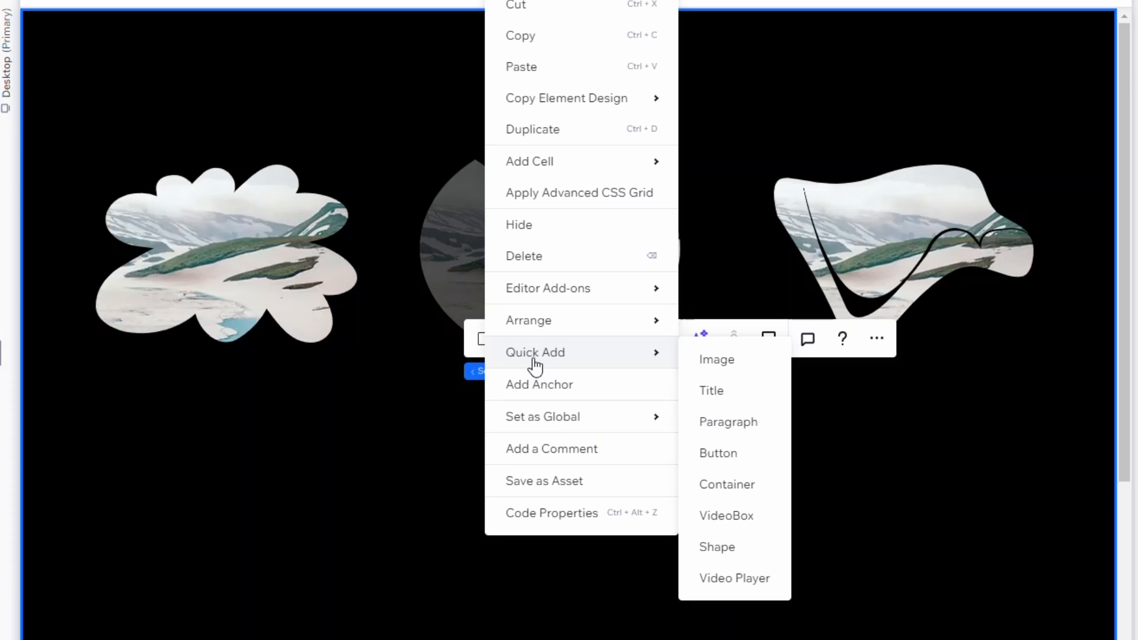
pyautogui.moveTo(731, 401)
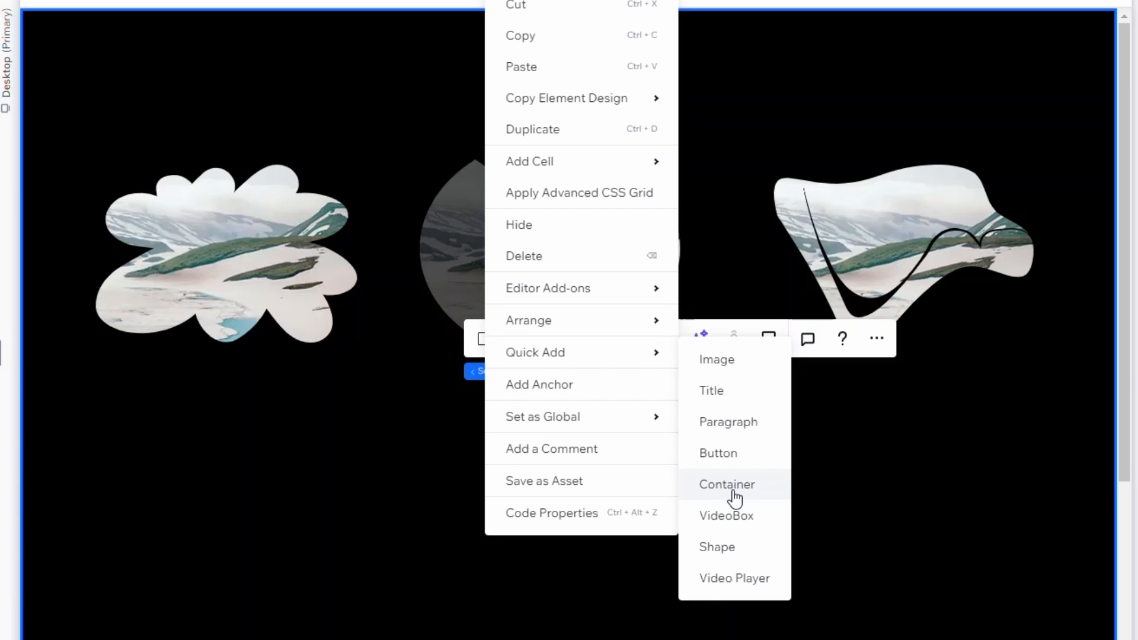
pyautogui.moveTo(738, 516)
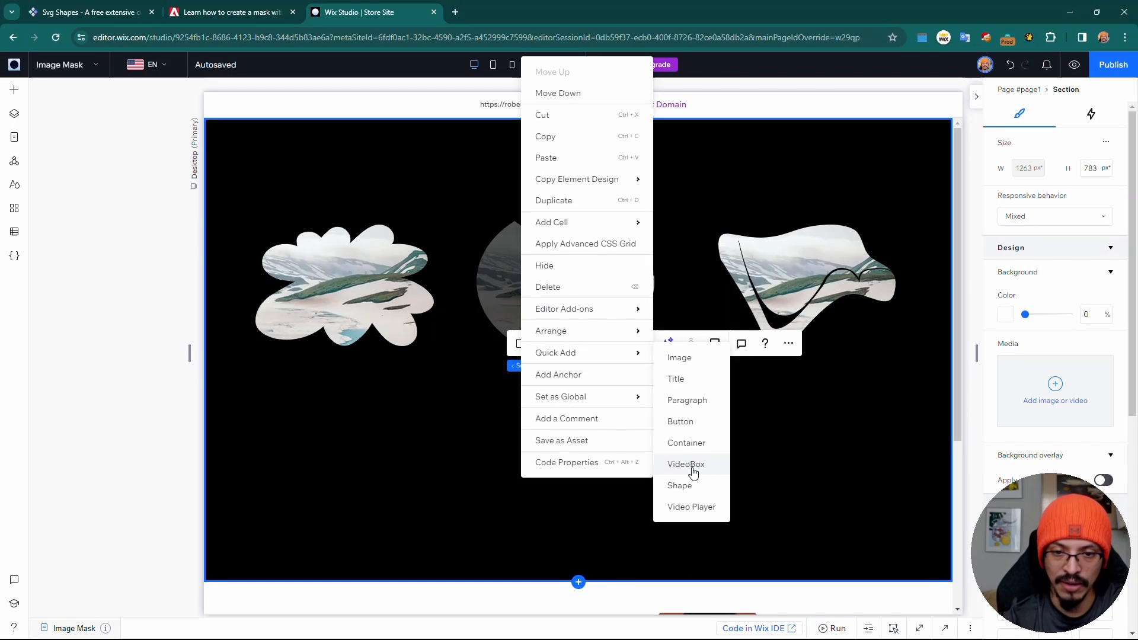
pyautogui.moveTo(576, 358)
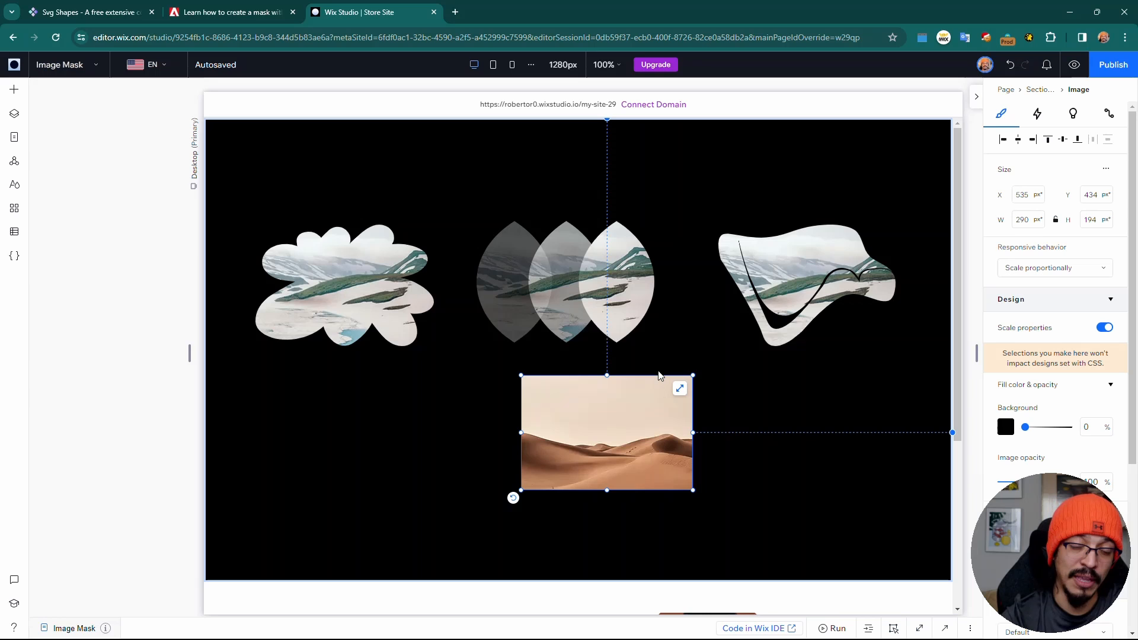
# - Select the new desert image and enable a mask from its floating toolbar
pyautogui.click(606, 431)
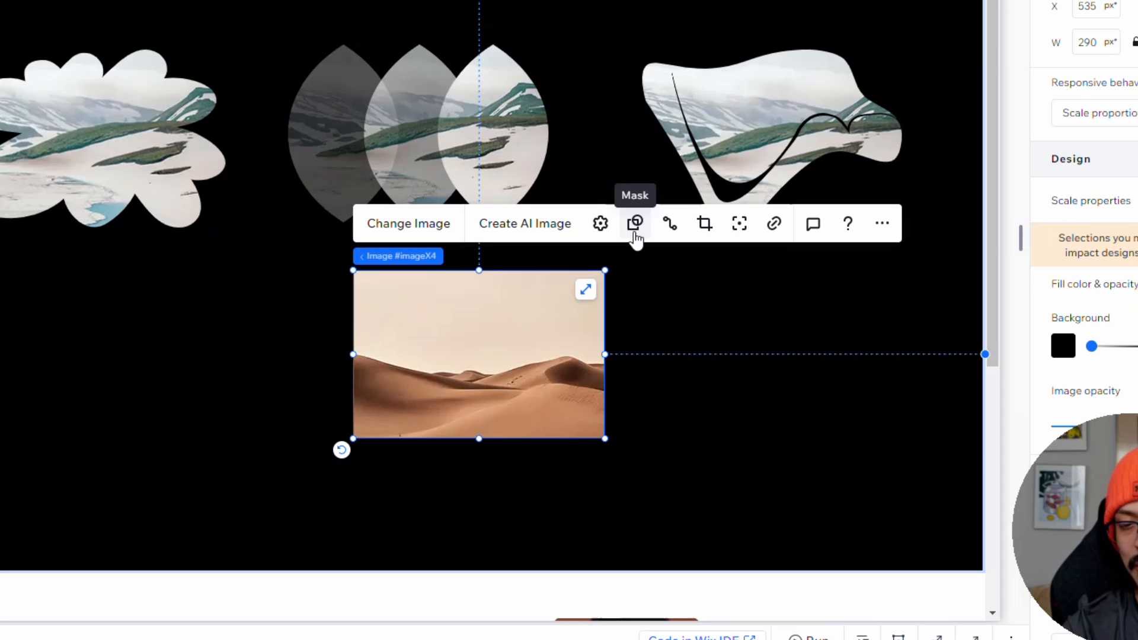
pyautogui.click(635, 224)
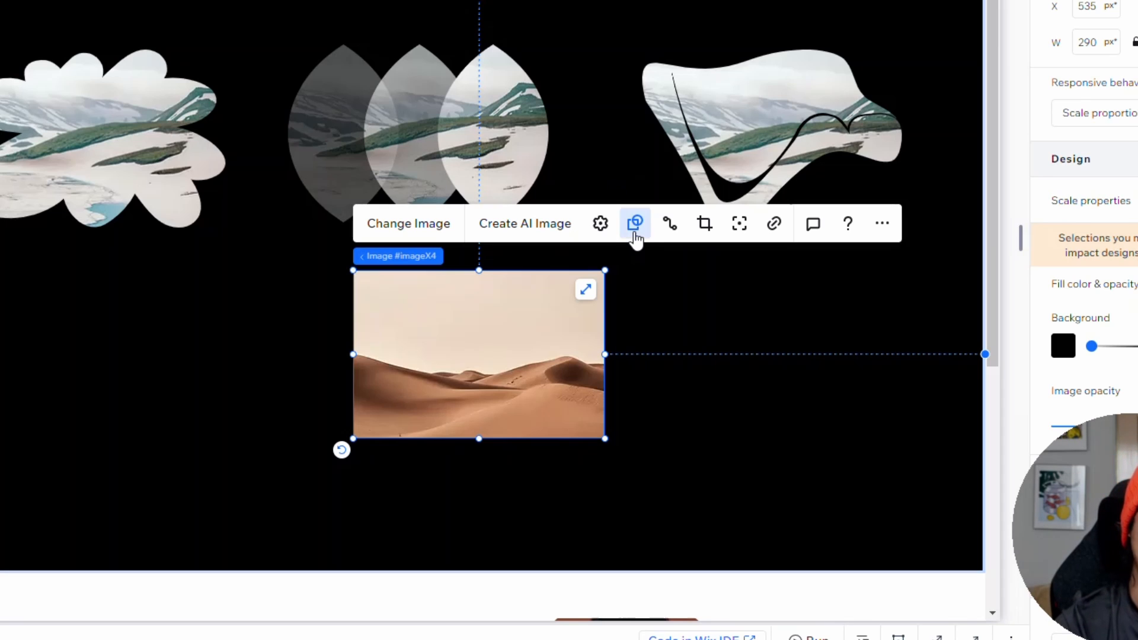
# - Choose the skull shape from the shape panel as the desert image's mask
pyautogui.click(636, 222)
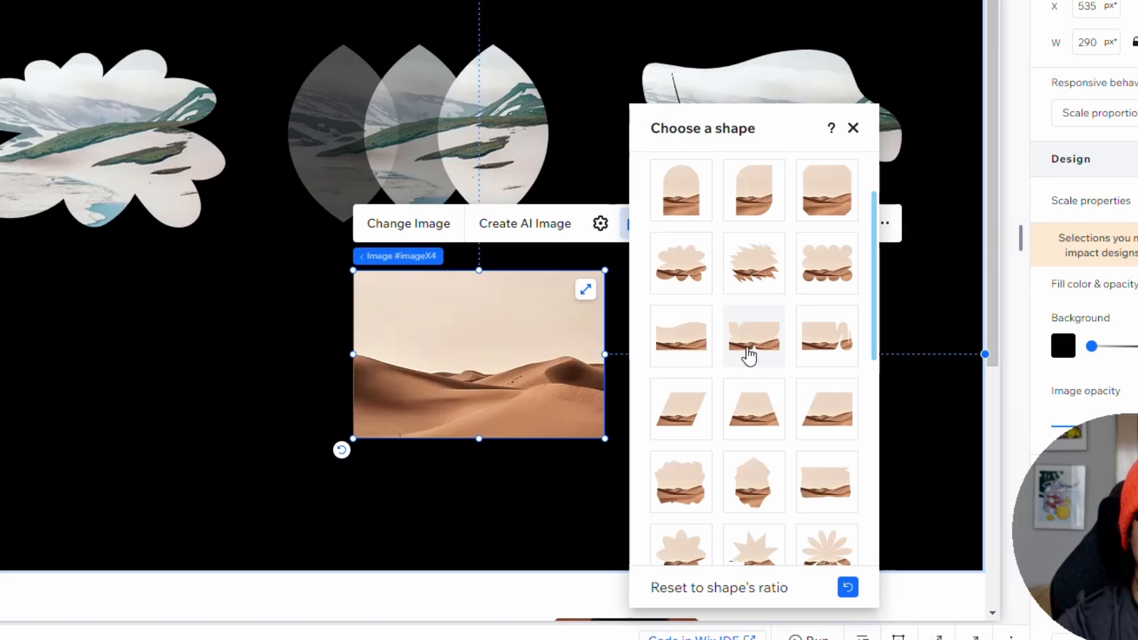
pyautogui.scroll(-3)
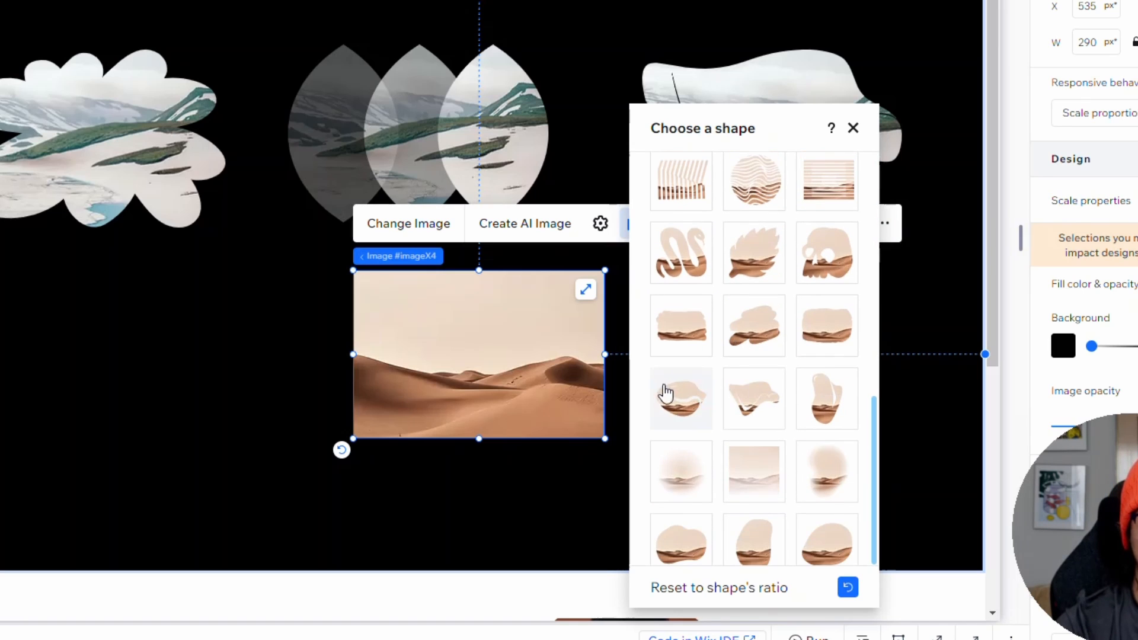
pyautogui.scroll(-3)
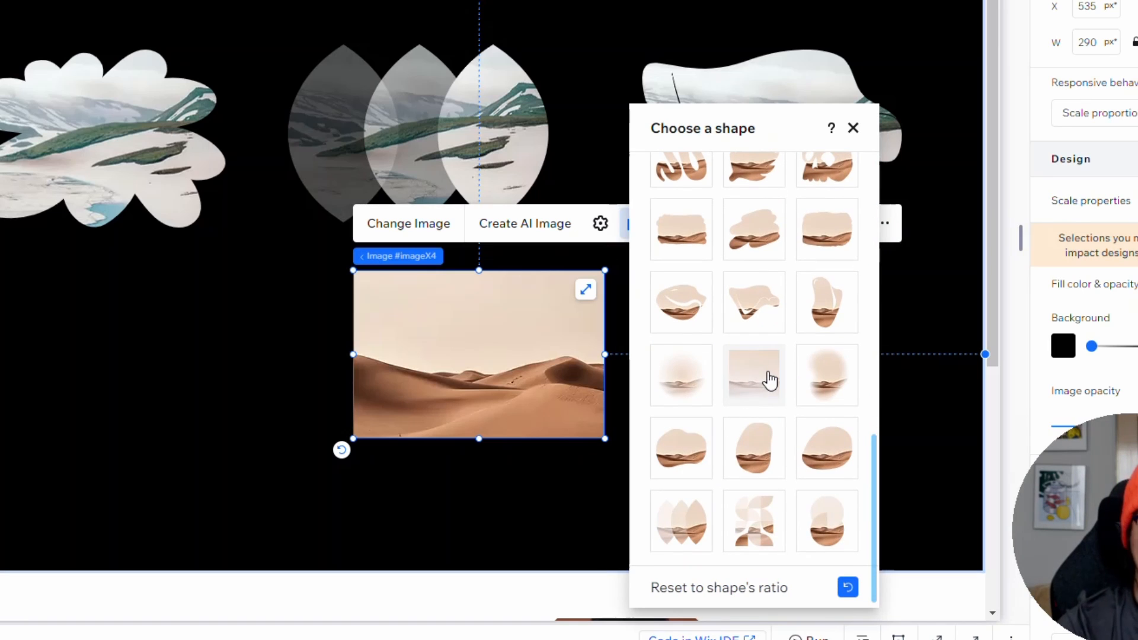
pyautogui.moveTo(754, 521)
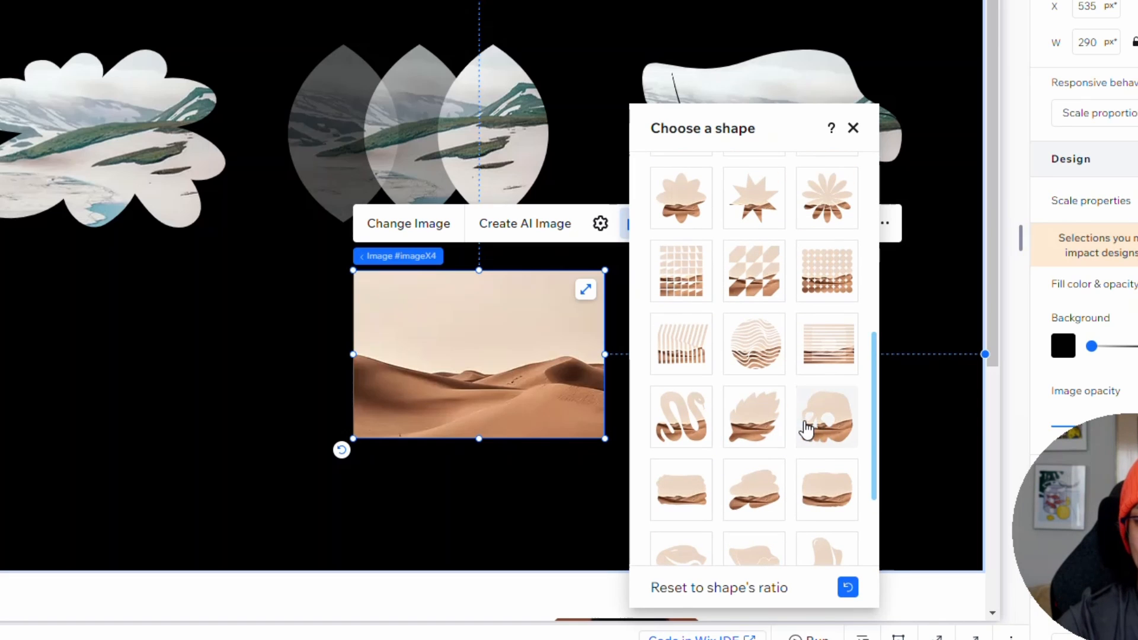
pyautogui.click(827, 416)
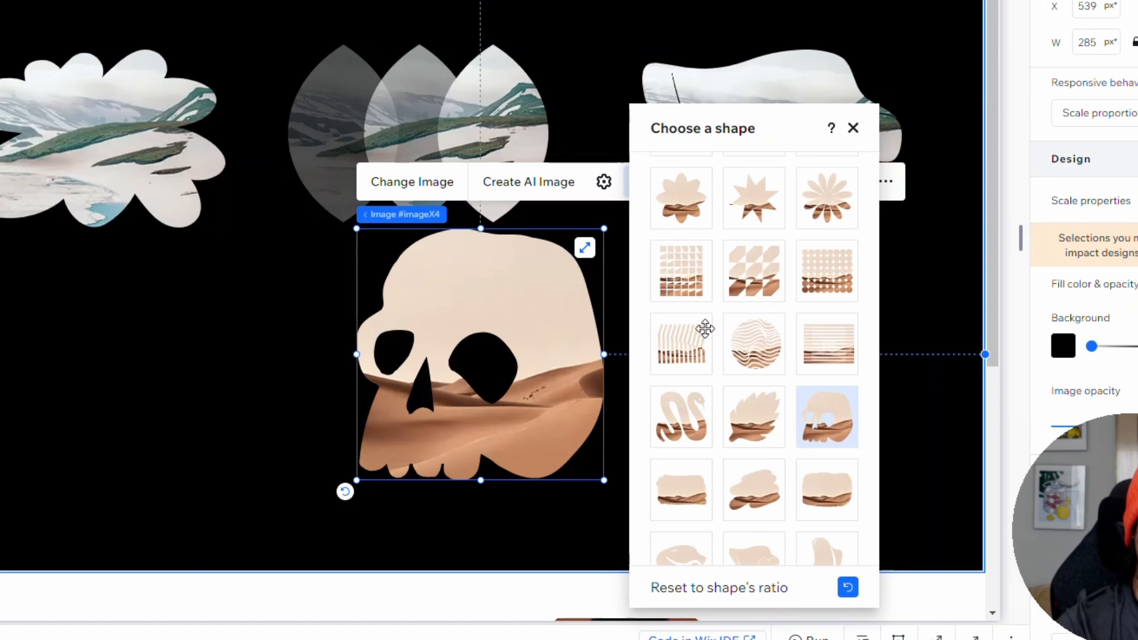
pyautogui.scroll(-3)
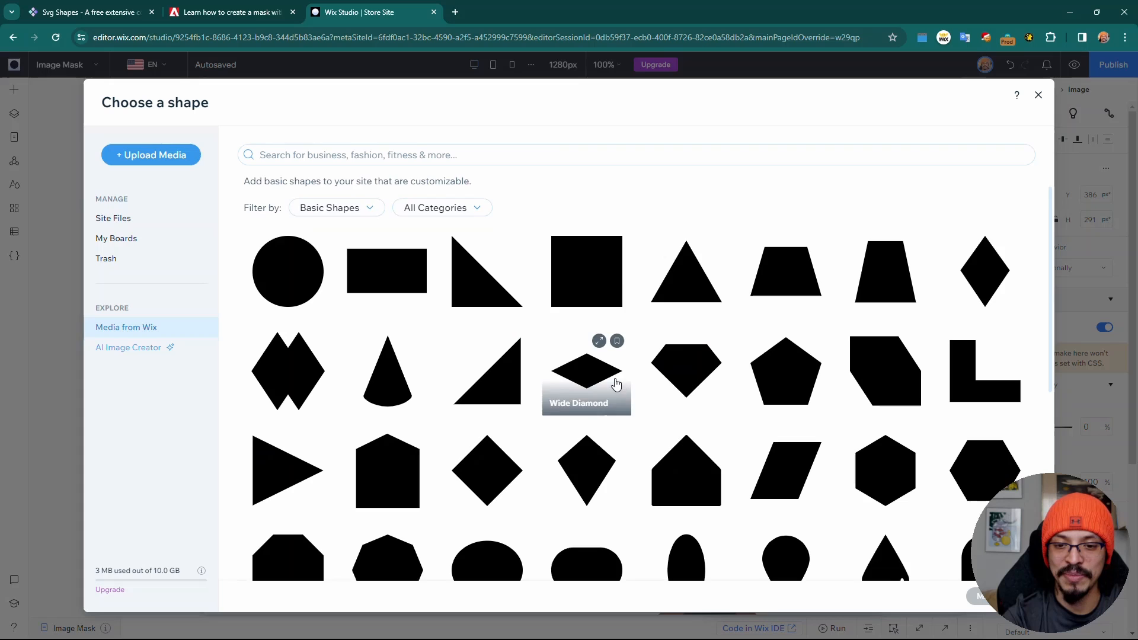
# - Scroll the Basic Shapes library down to the arcs, rings and corner shapes
pyautogui.scroll(-3)
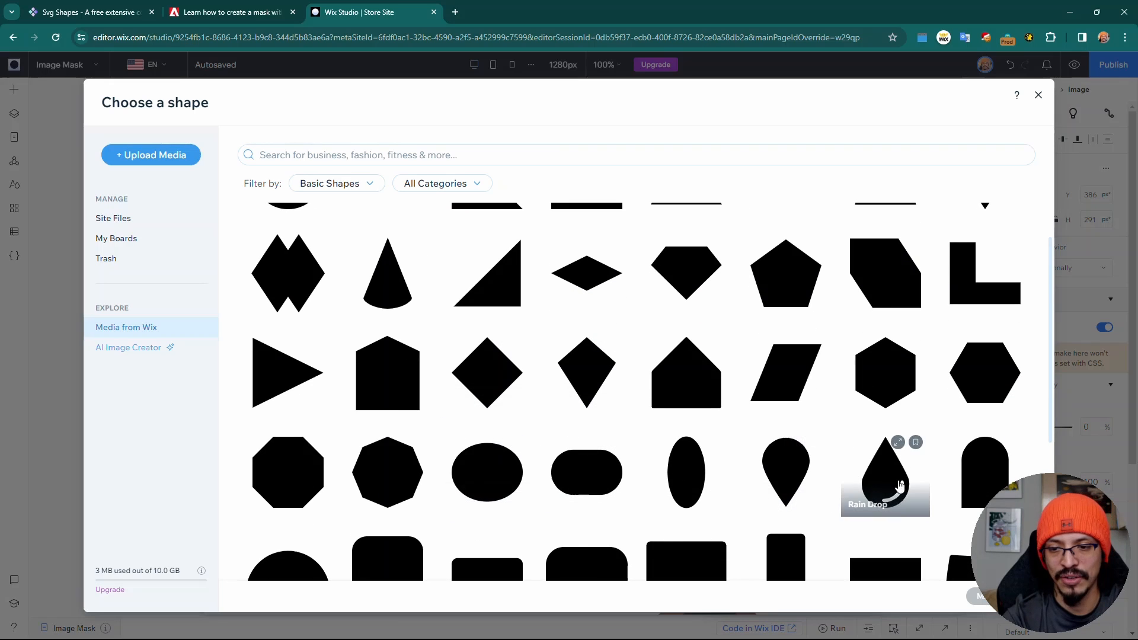
pyautogui.scroll(-3)
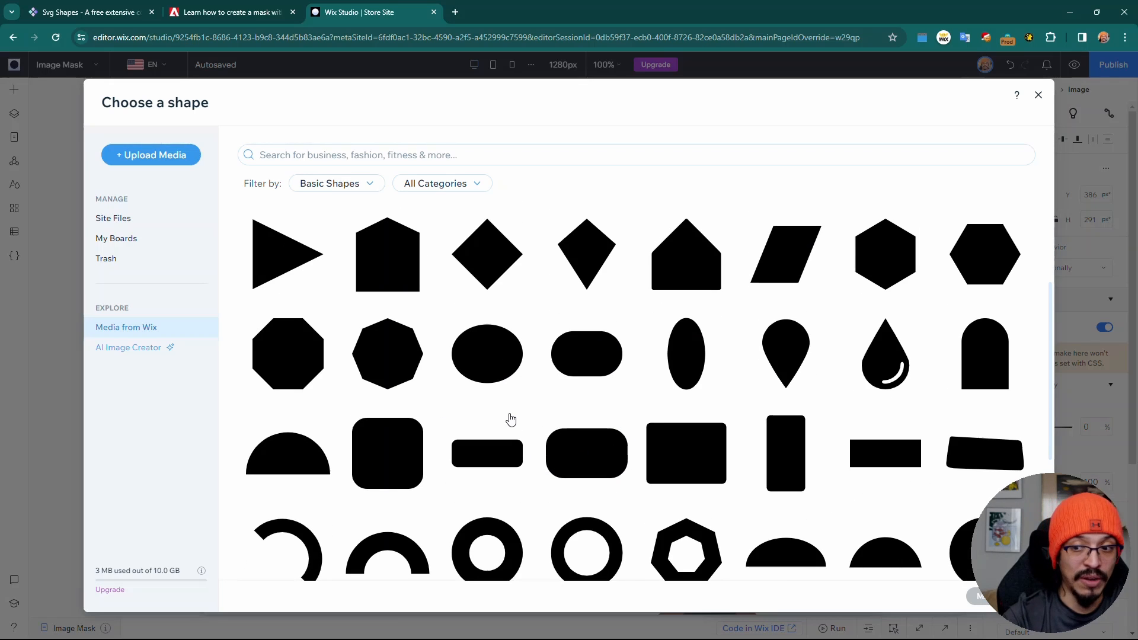
pyautogui.scroll(-3)
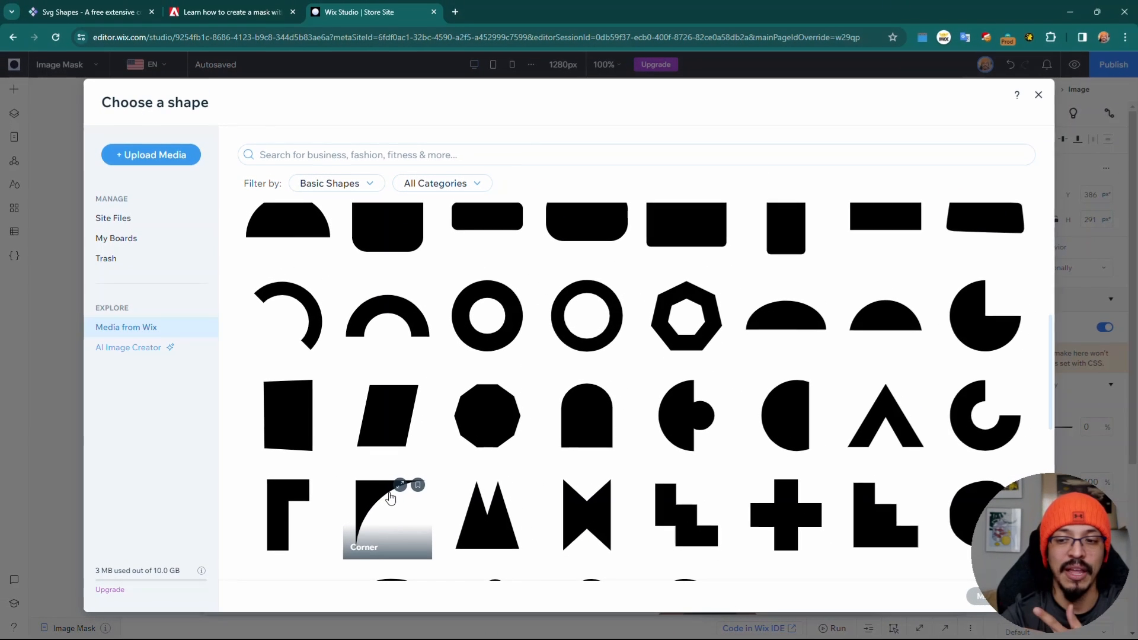
pyautogui.write('ar')
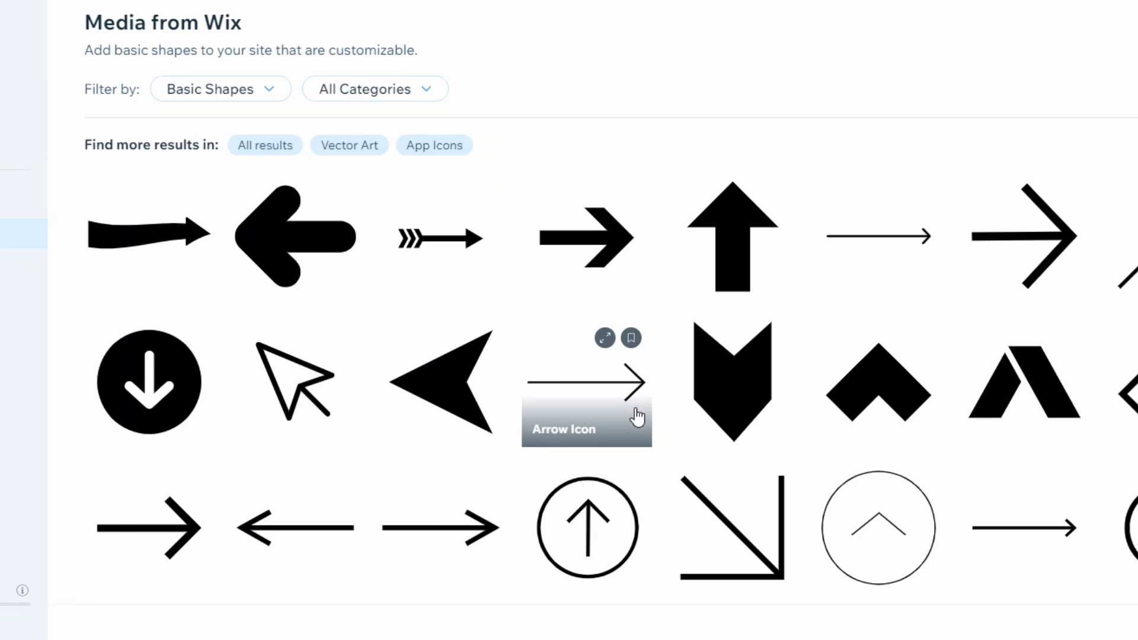
pyautogui.moveTo(596, 383)
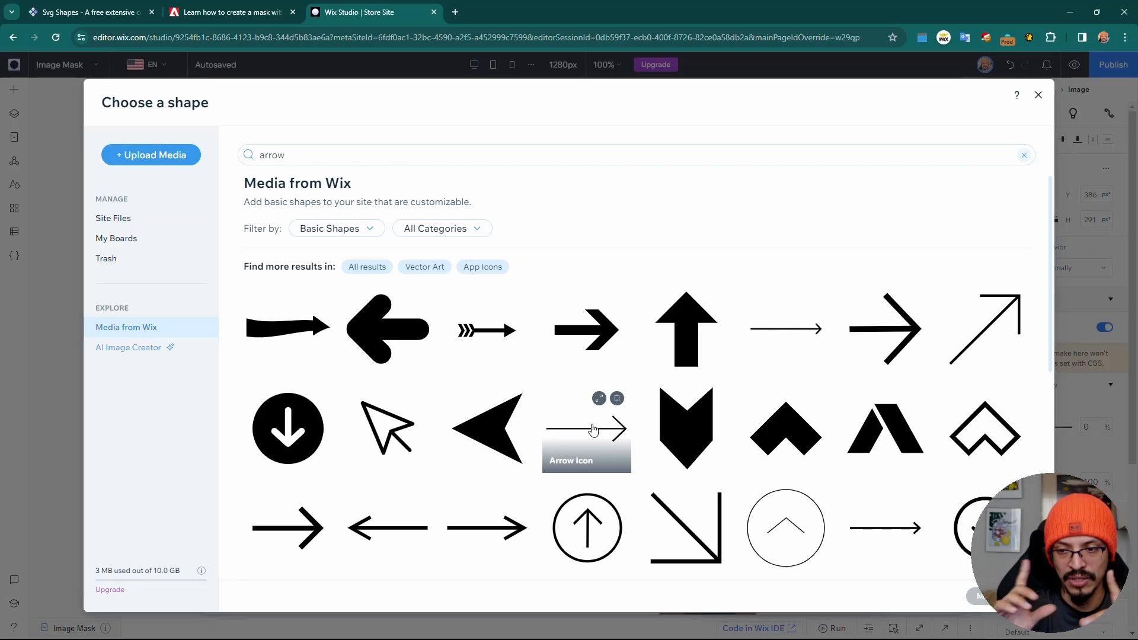
pyautogui.click(1023, 155)
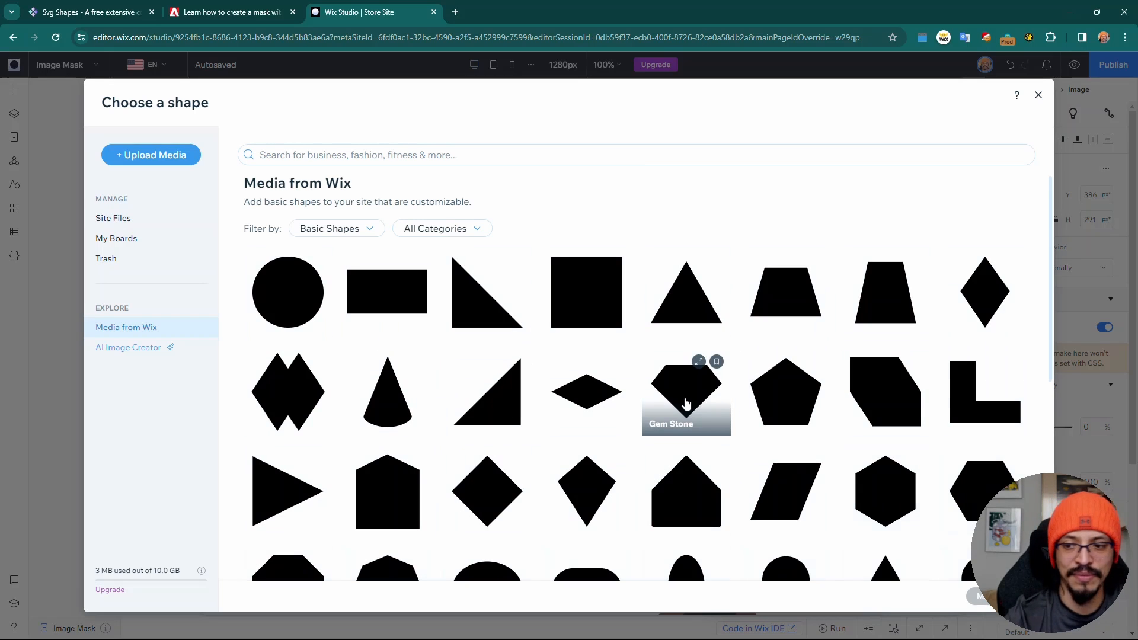
# - Apply the Mickey head shape as the desert image's mask
pyautogui.scroll(-3)
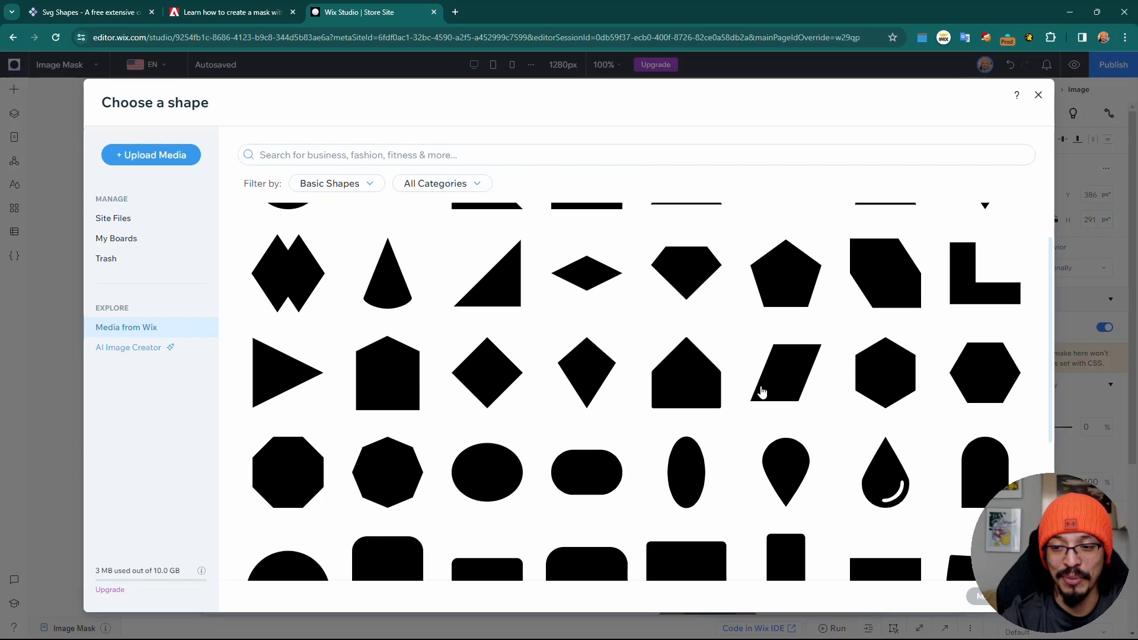
pyautogui.scroll(-3)
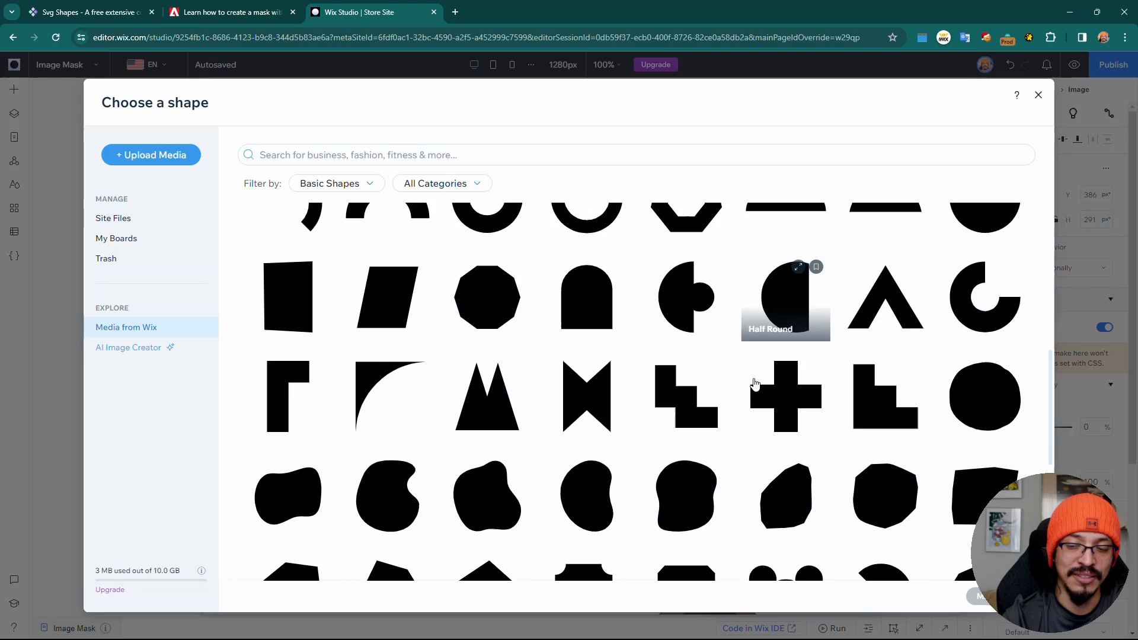
pyautogui.scroll(-3)
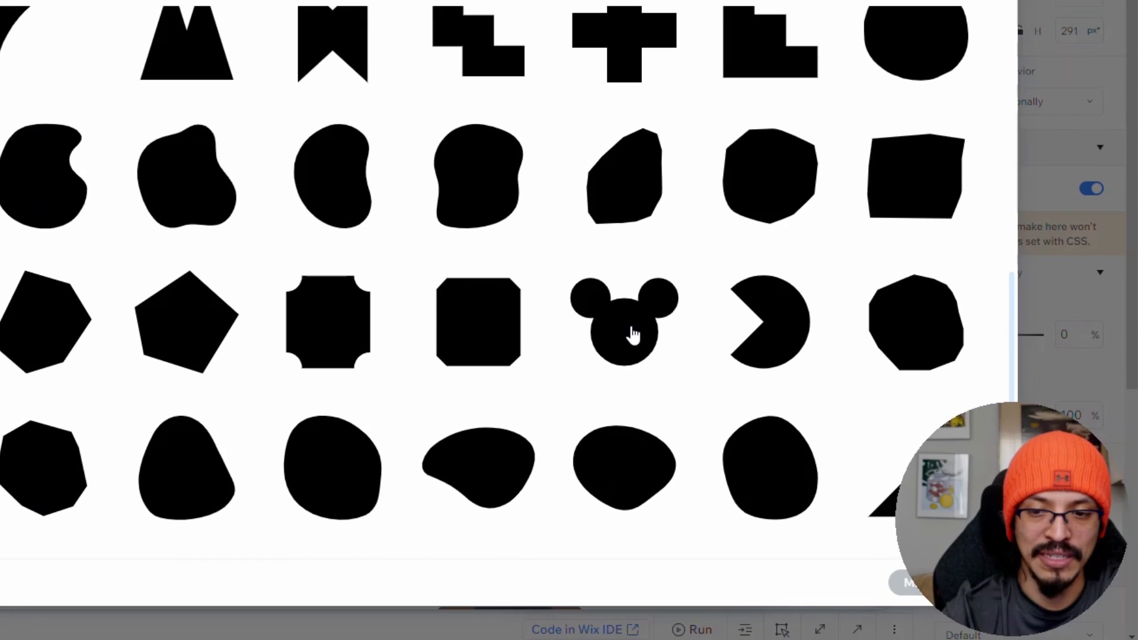
pyautogui.click(623, 323)
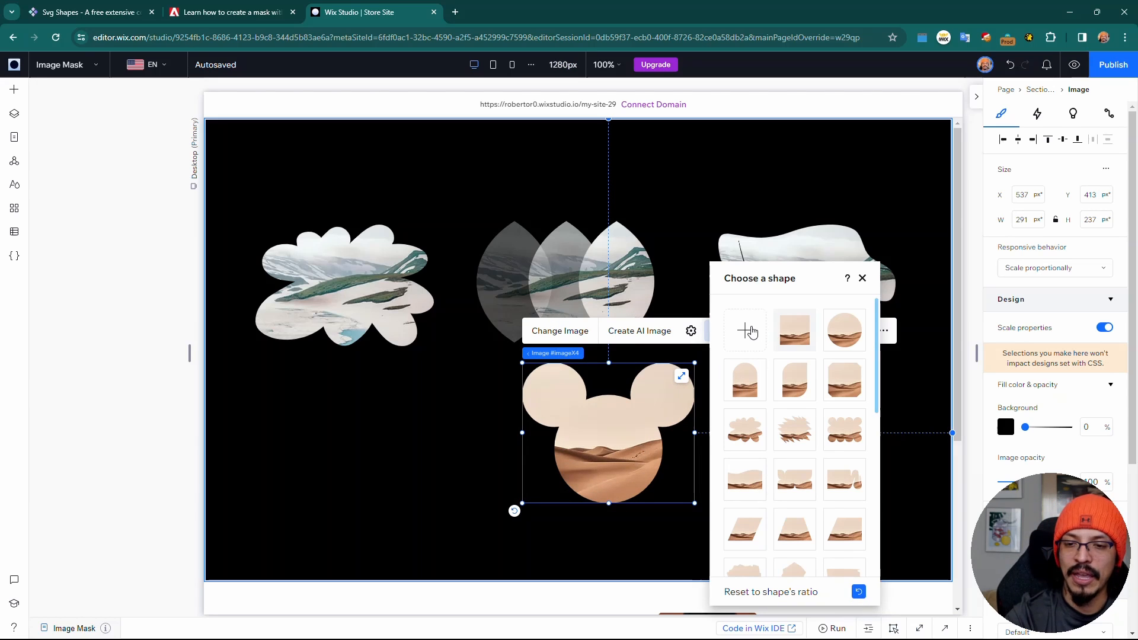
# - Reopen the full shape library, then switch to the SVG Shapes site
pyautogui.click(744, 331)
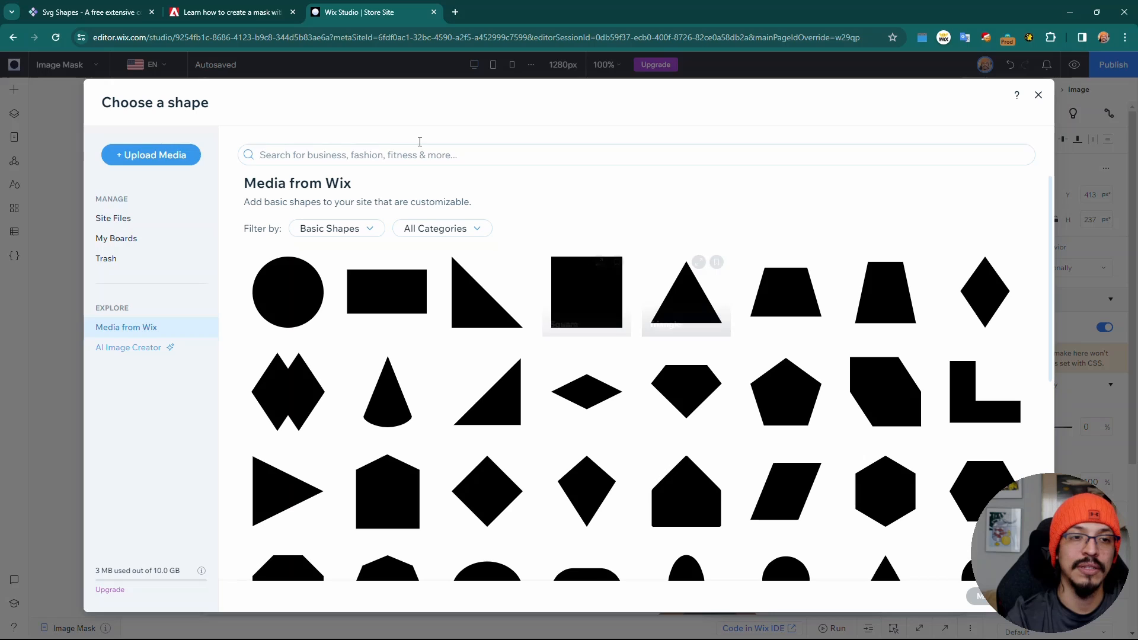
pyautogui.click(86, 12)
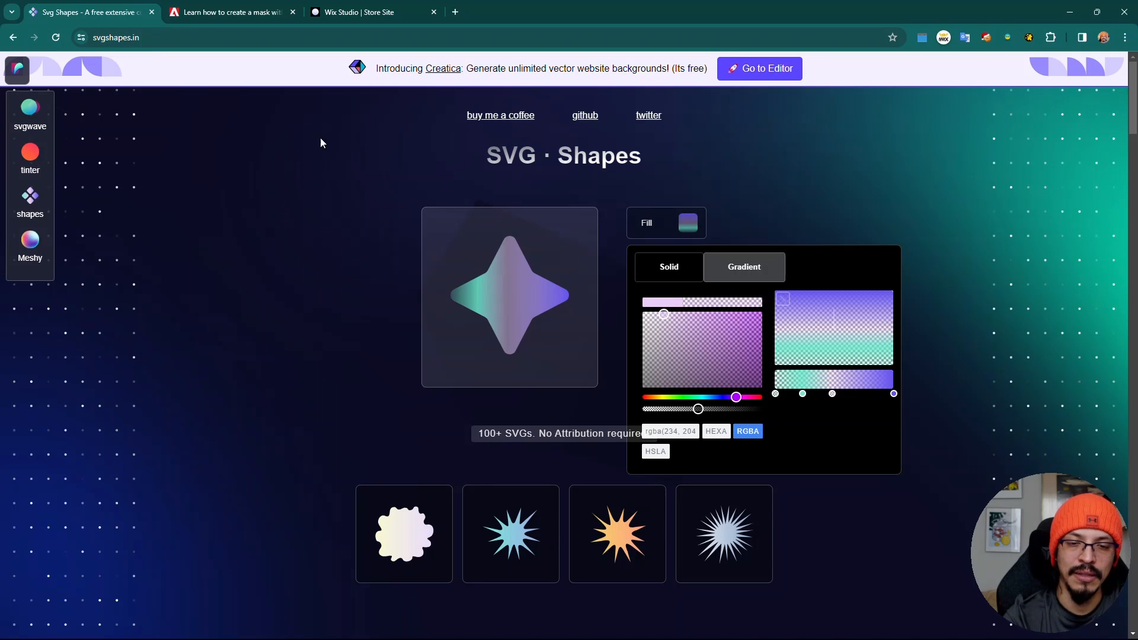
pyautogui.moveTo(349, 149)
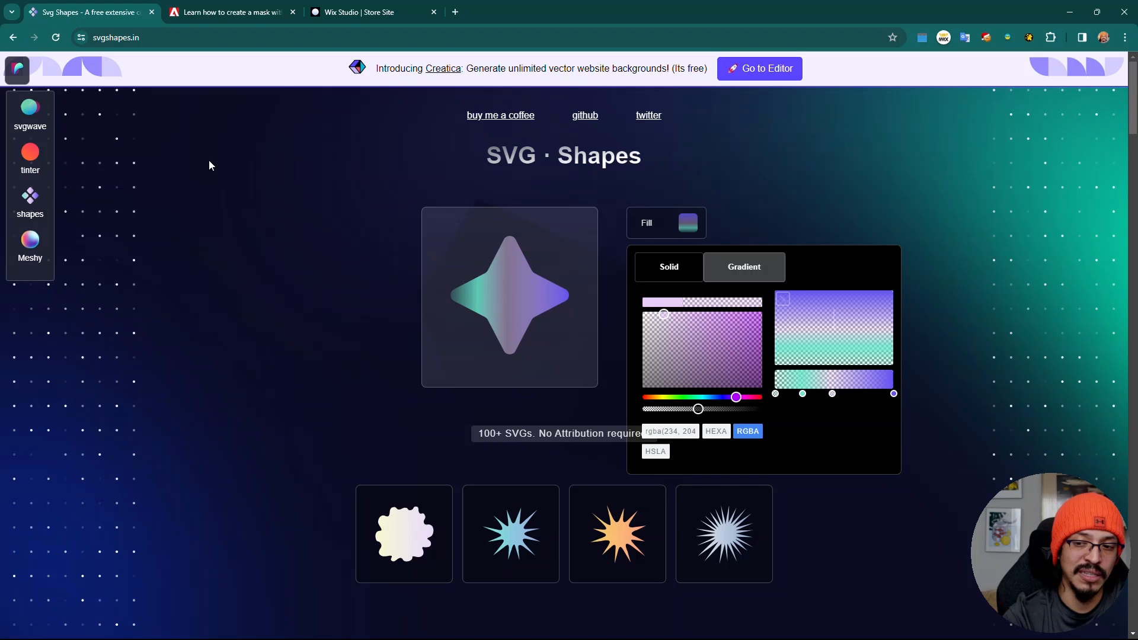
# - Close the star's fill colour picker and scroll to the gradient shape gallery
pyautogui.click(687, 223)
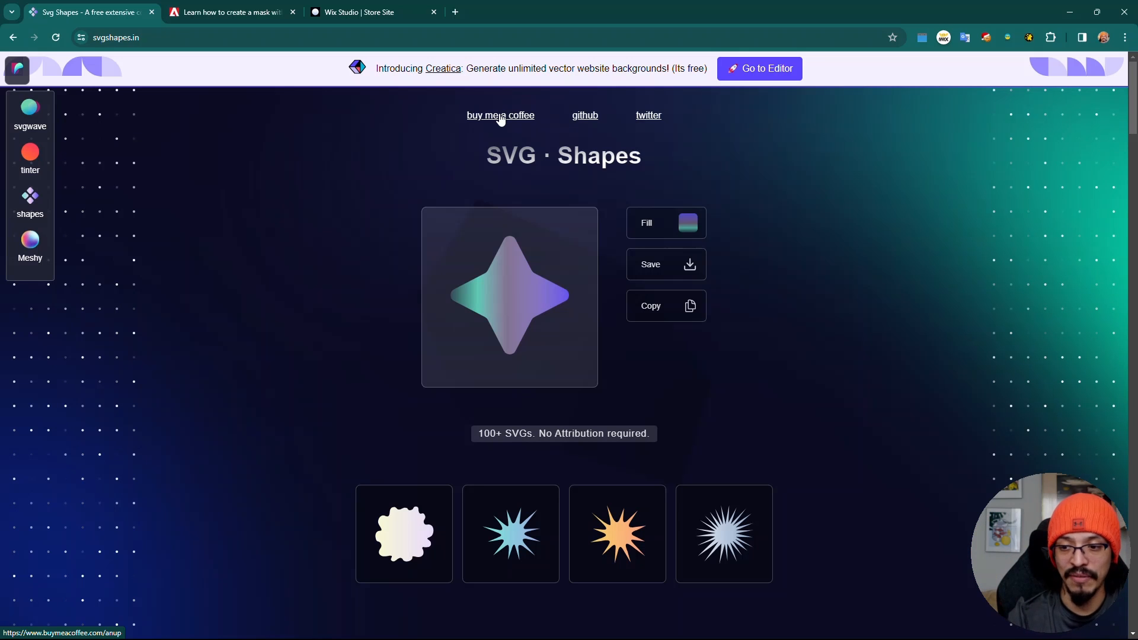
pyautogui.scroll(-3)
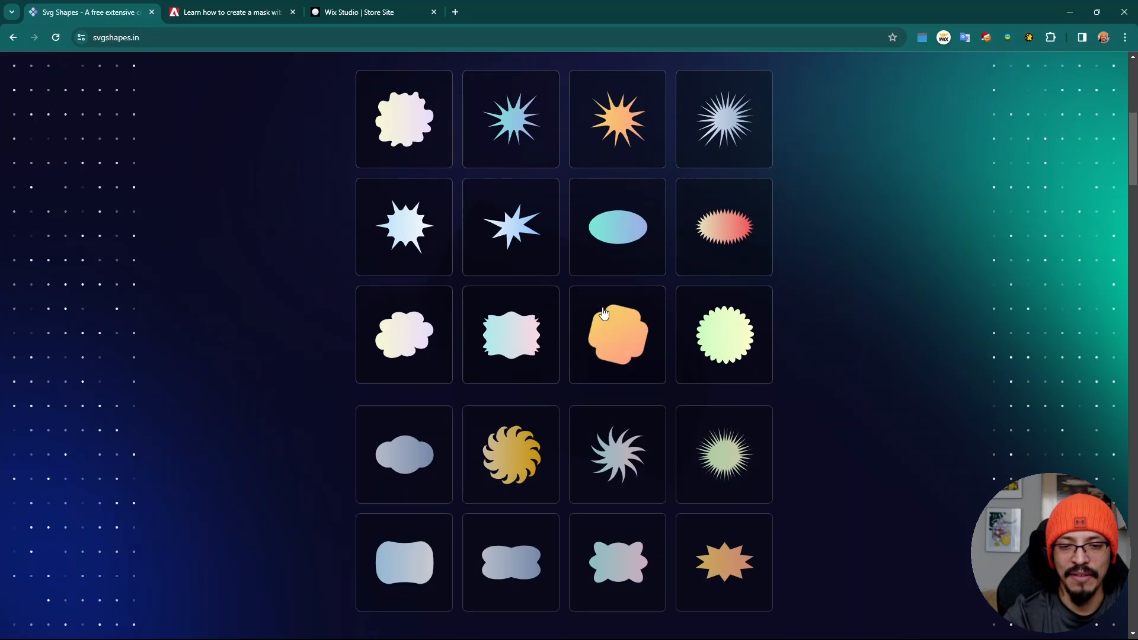
pyautogui.scroll(-3)
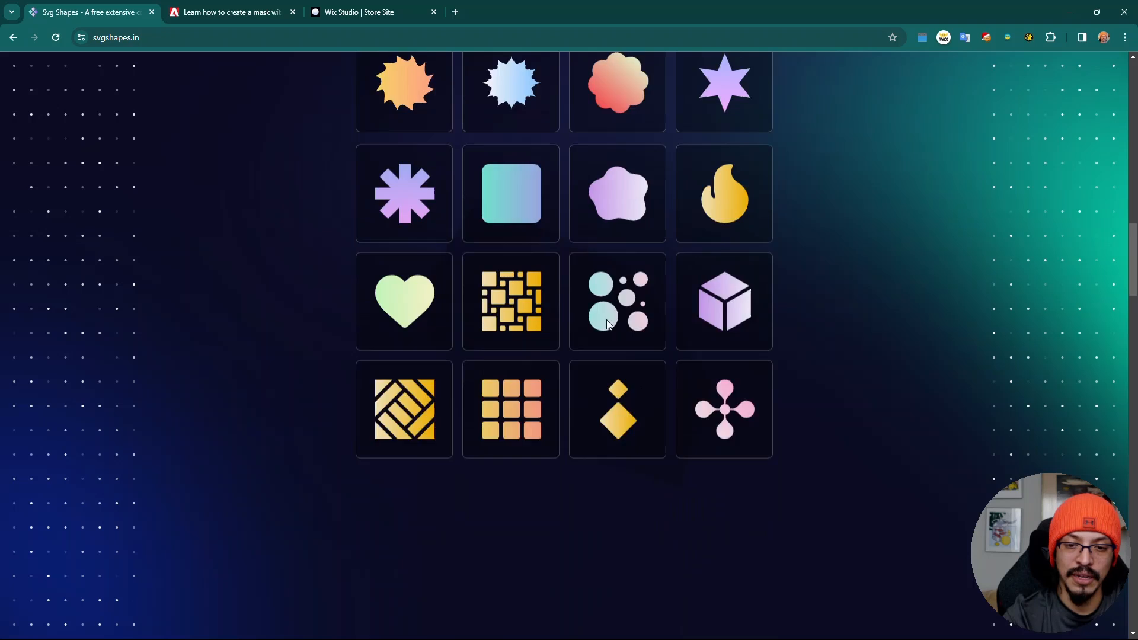
pyautogui.scroll(-3)
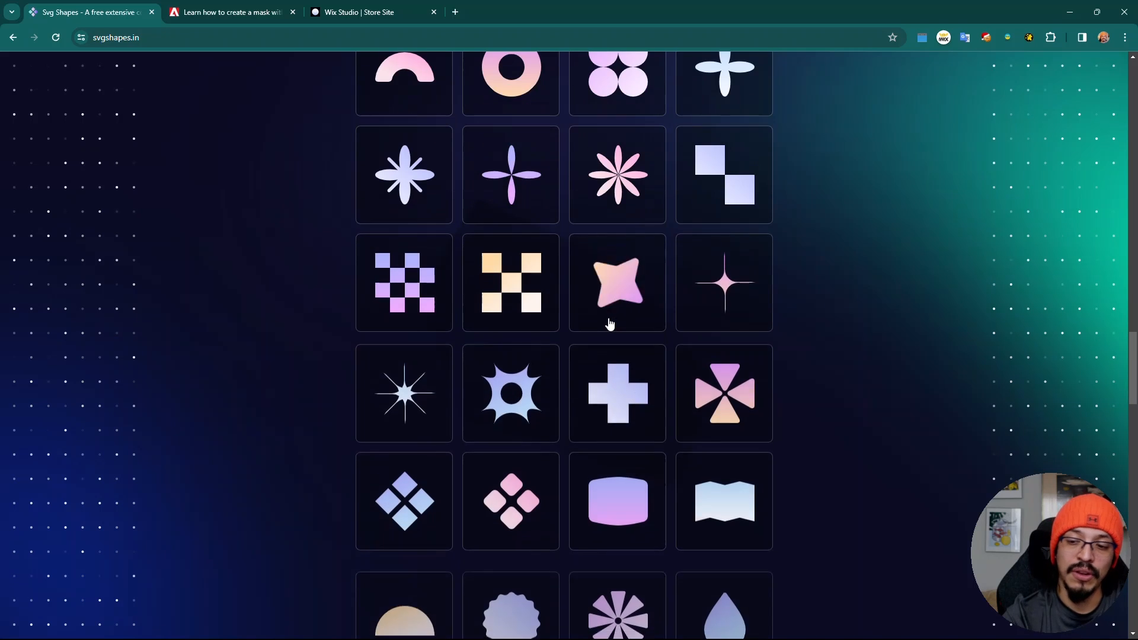
pyautogui.scroll(-3)
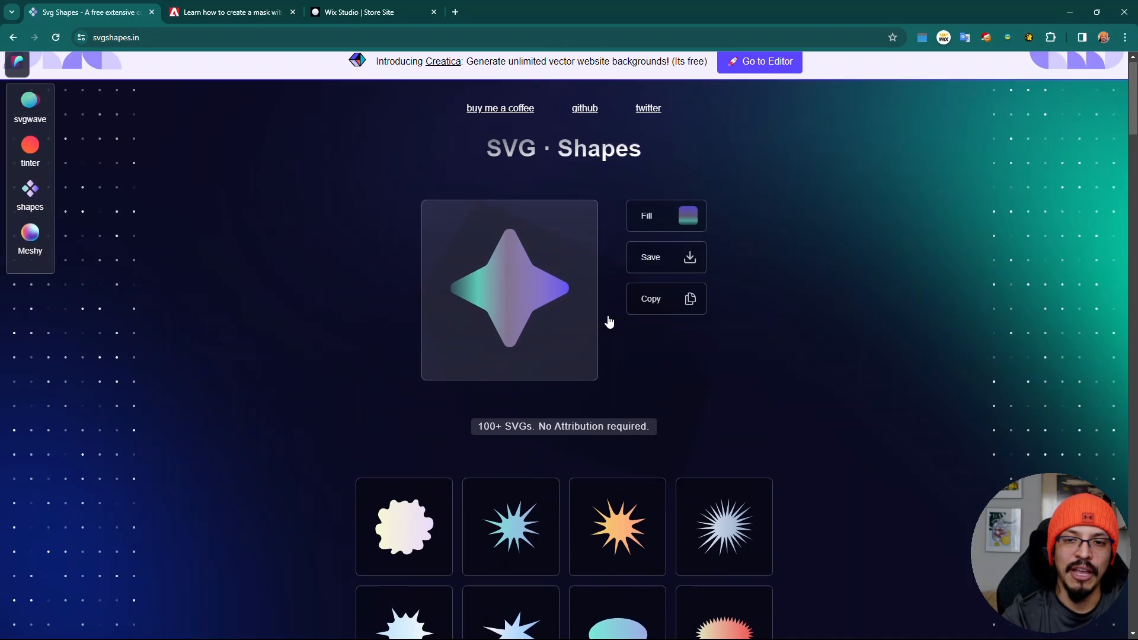
# - Inspect the star's gradient fill and first colour stop, then return to Wix Studio
pyautogui.click(687, 215)
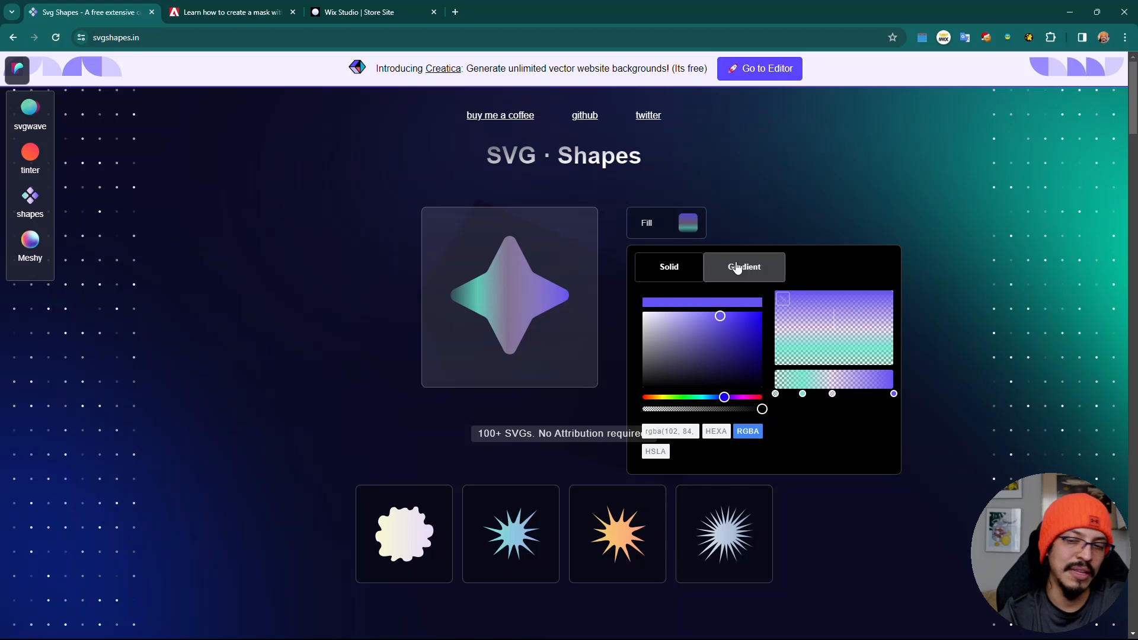
pyautogui.click(371, 11)
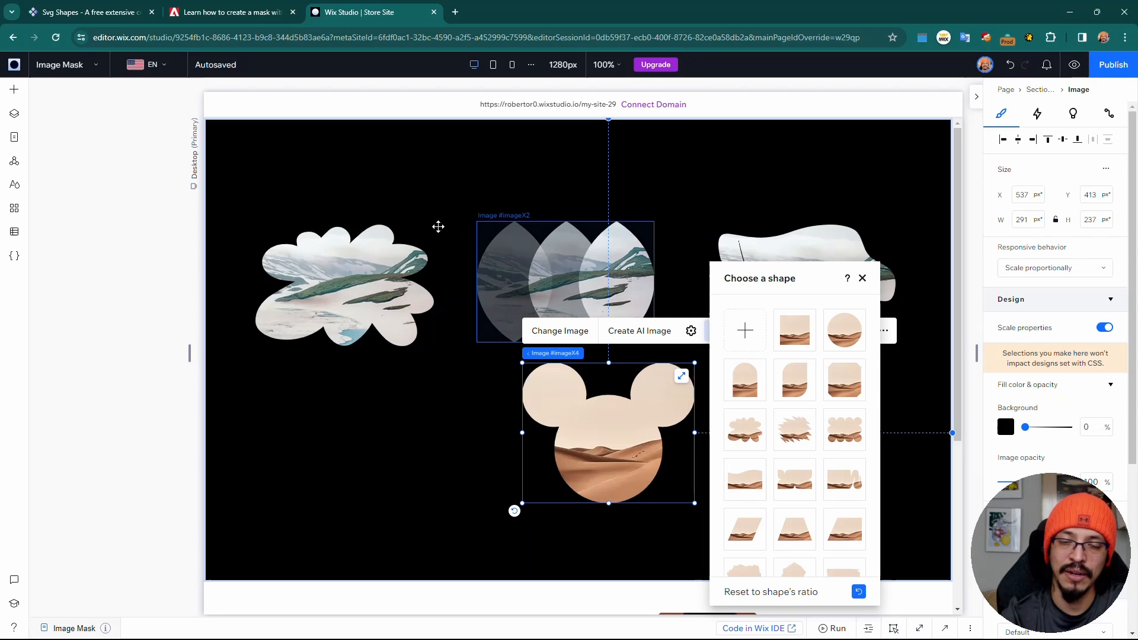
pyautogui.click(87, 12)
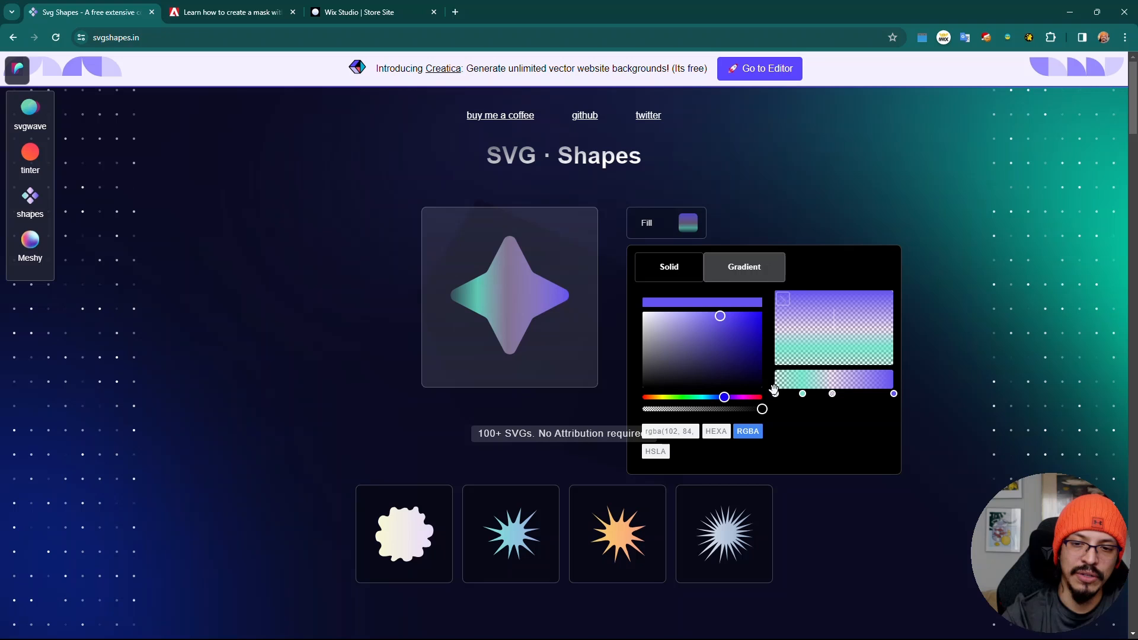
pyautogui.moveTo(723, 397); pyautogui.dragTo(697, 397)
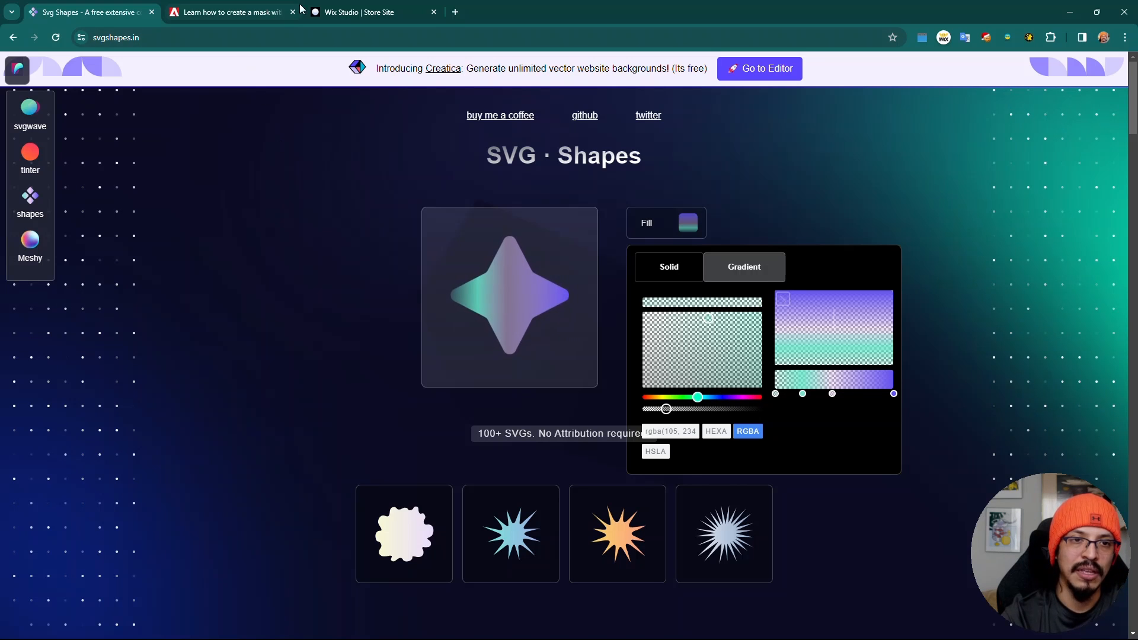
pyautogui.click(369, 12)
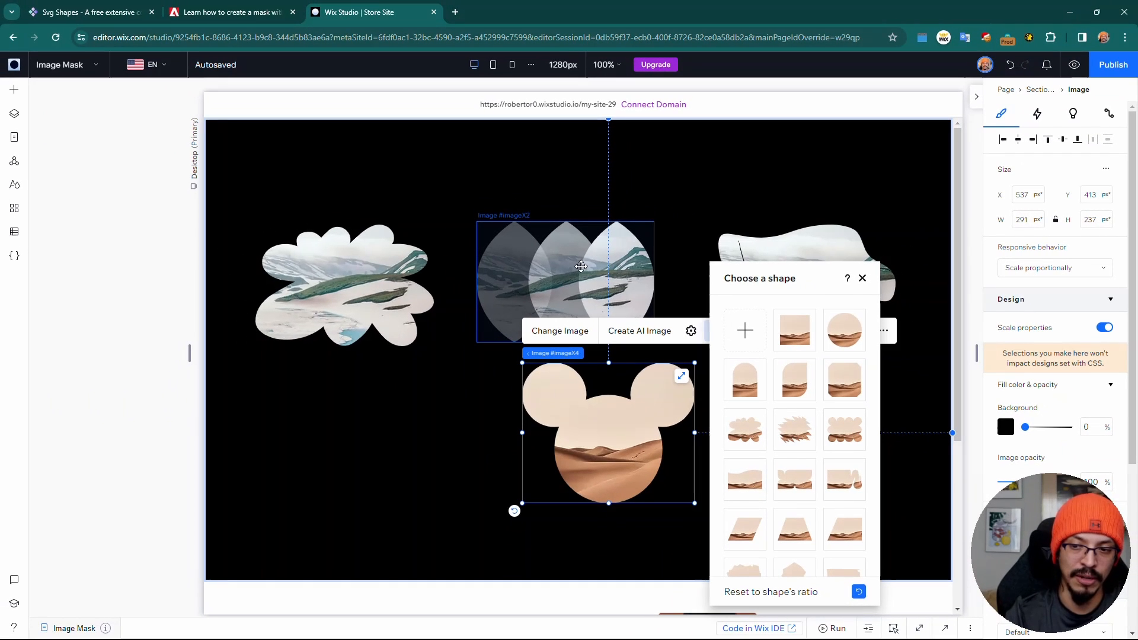
pyautogui.moveTo(187, 70)
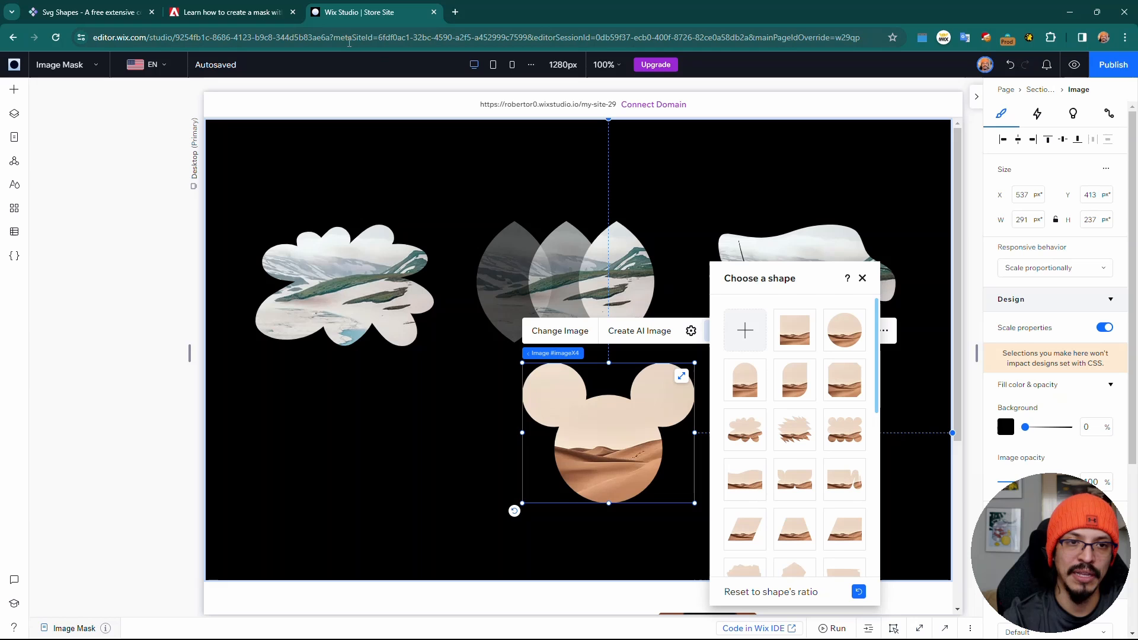
# - Mask the desert image with asset (2).svg star from Site Files
pyautogui.click(87, 11)
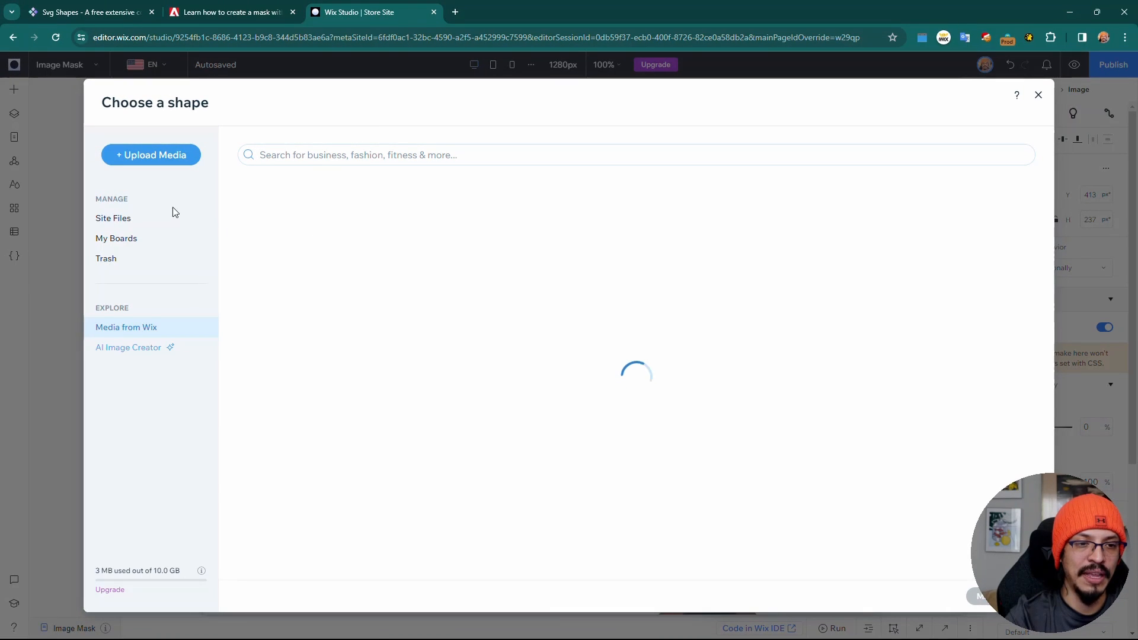
pyautogui.click(114, 218)
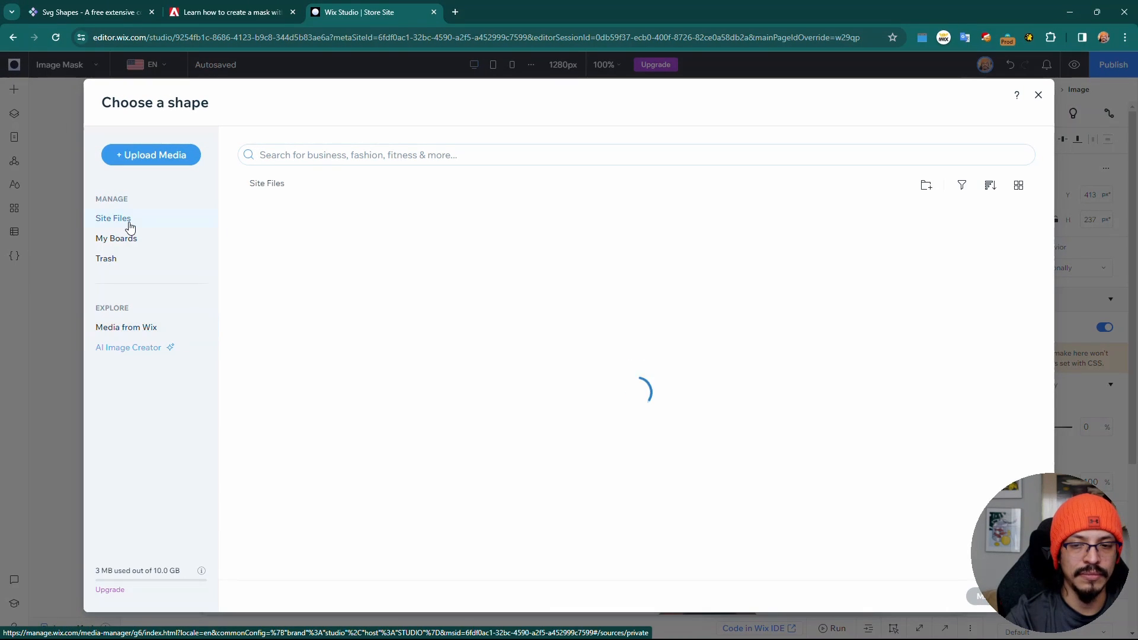
pyautogui.click(486, 263)
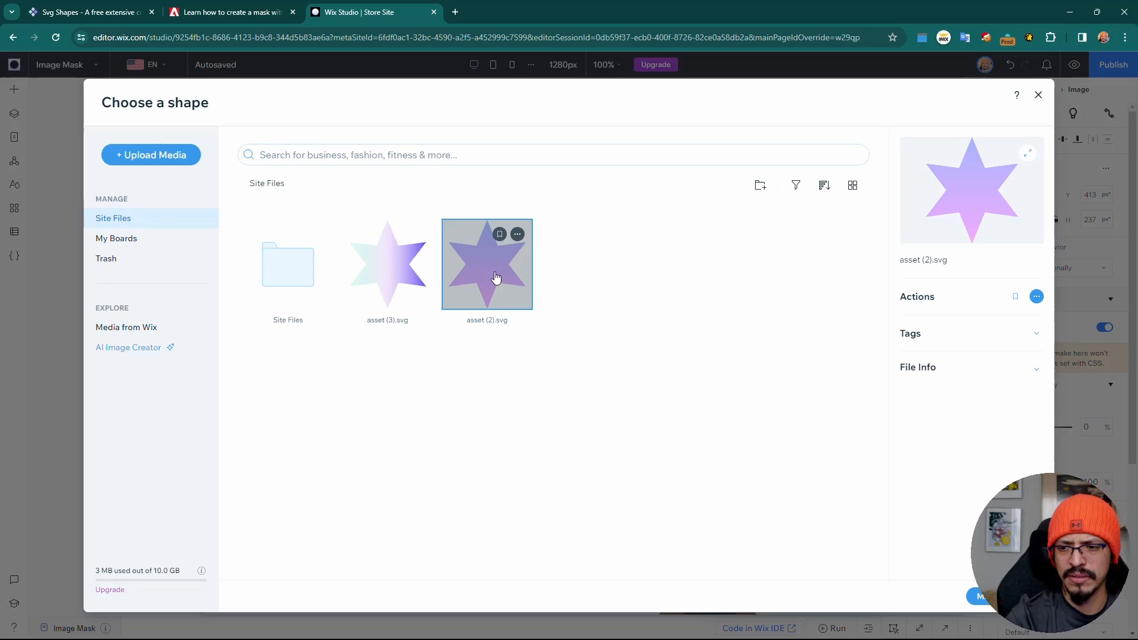
pyautogui.click(387, 263)
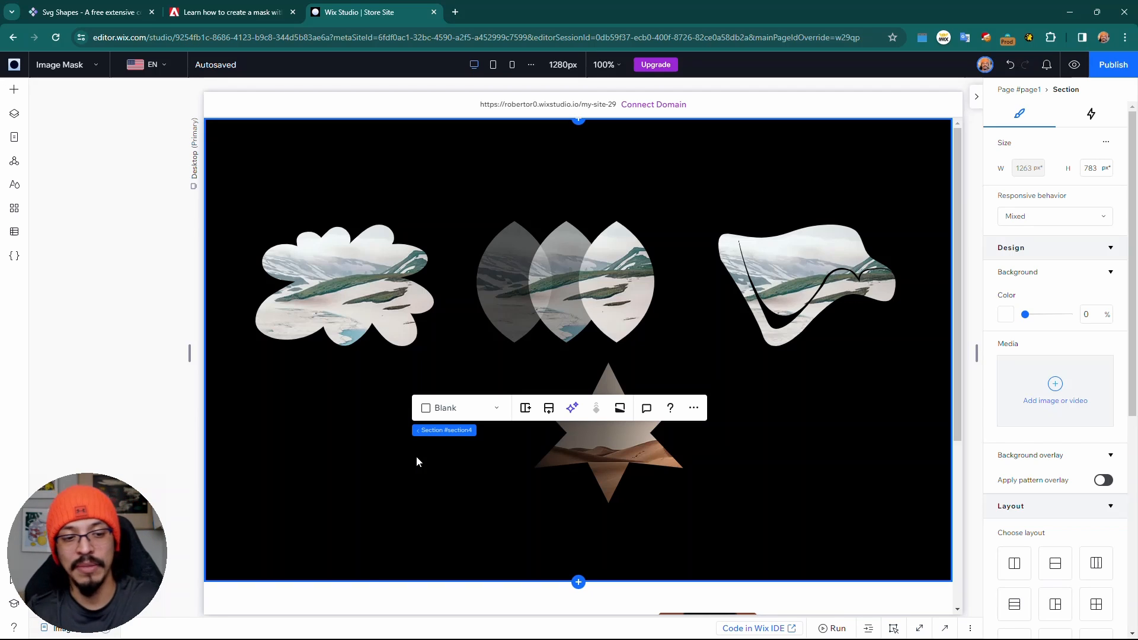
pyautogui.scroll(-3)
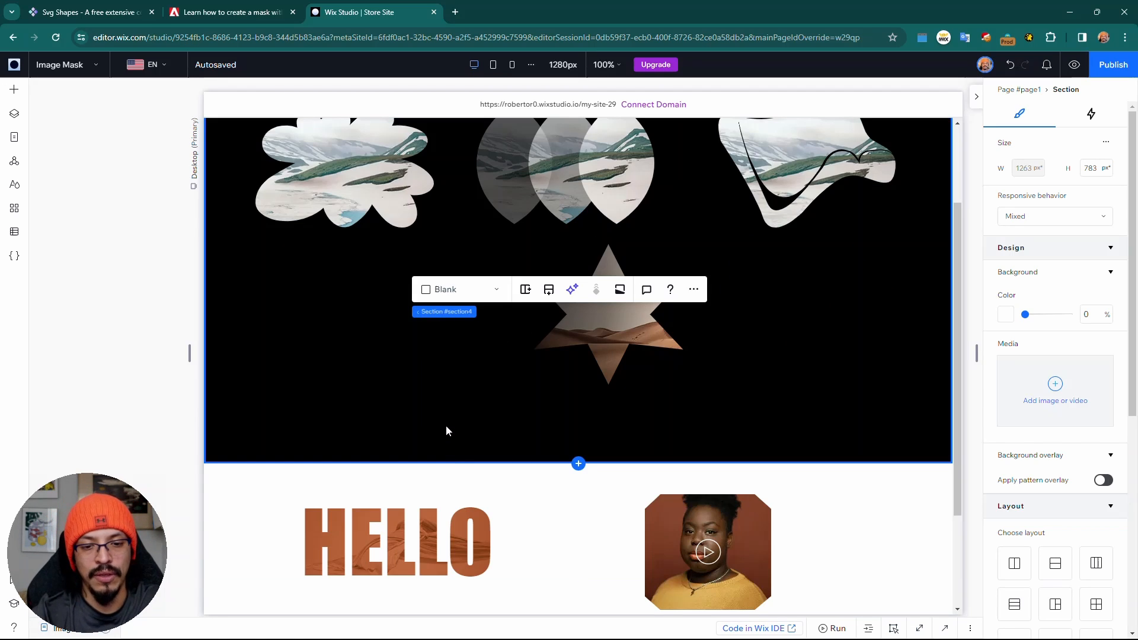
pyautogui.scroll(-3)
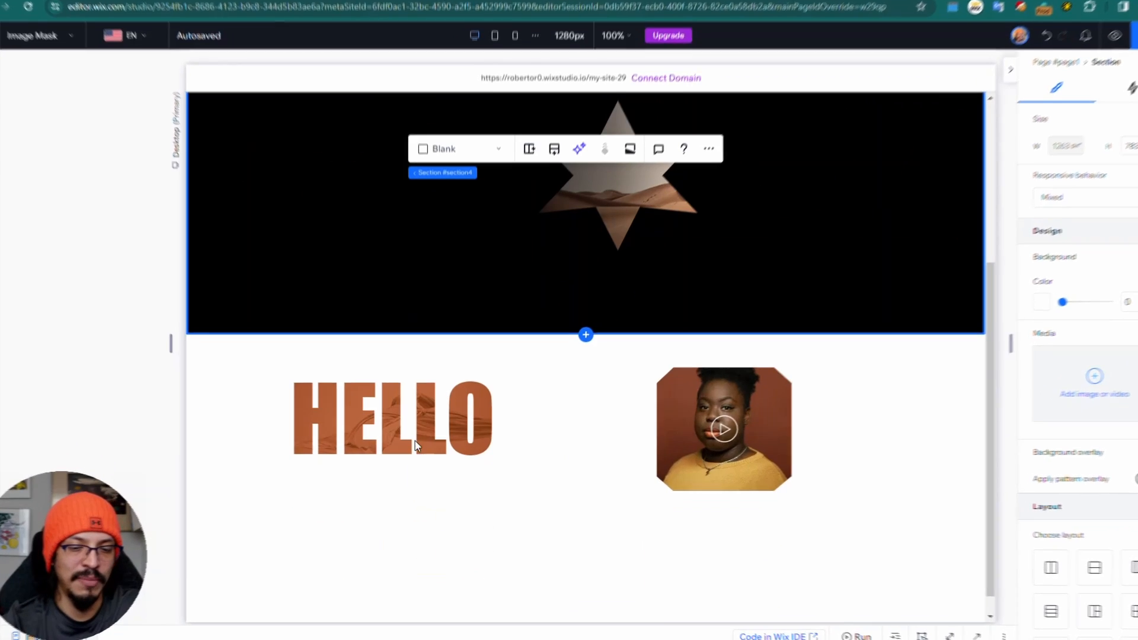
pyautogui.click(393, 420)
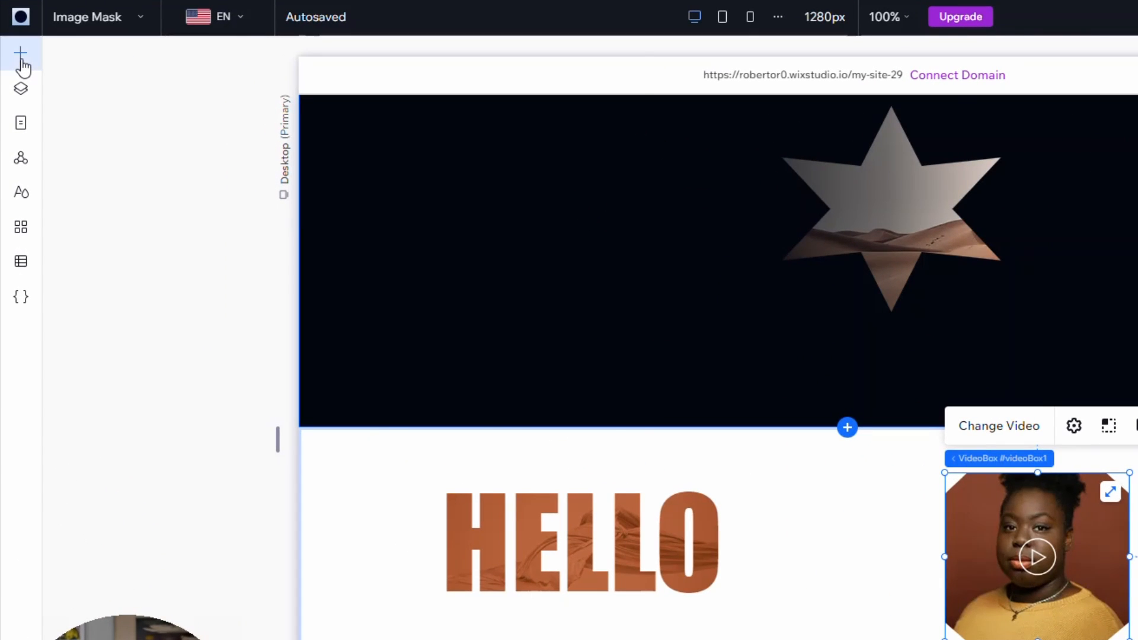
pyautogui.click(20, 53)
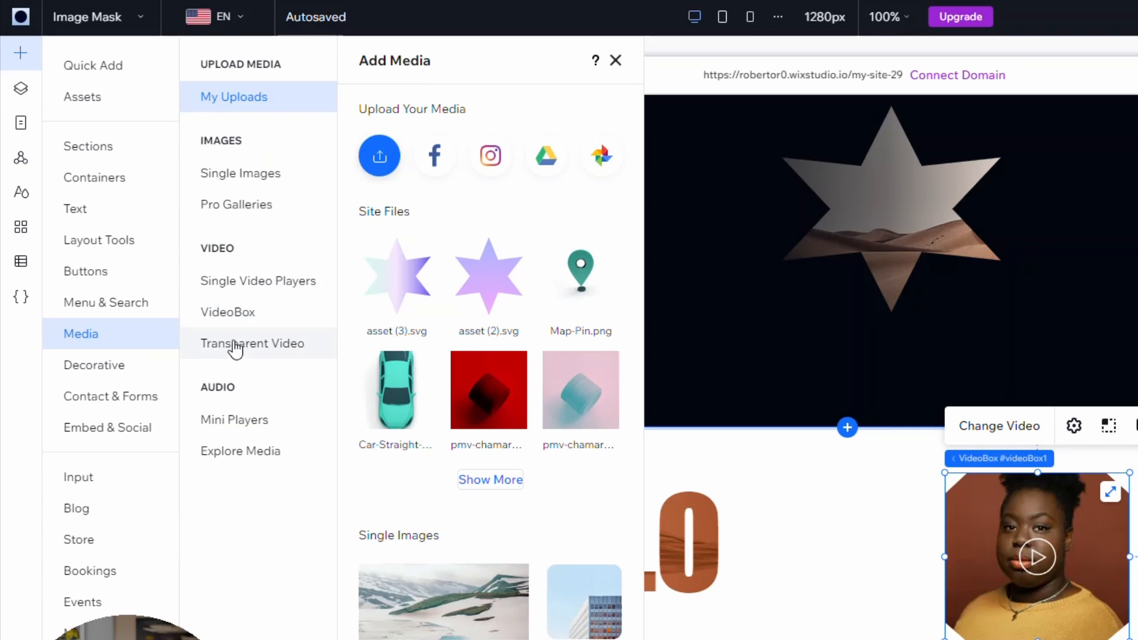
pyautogui.moveTo(258, 281)
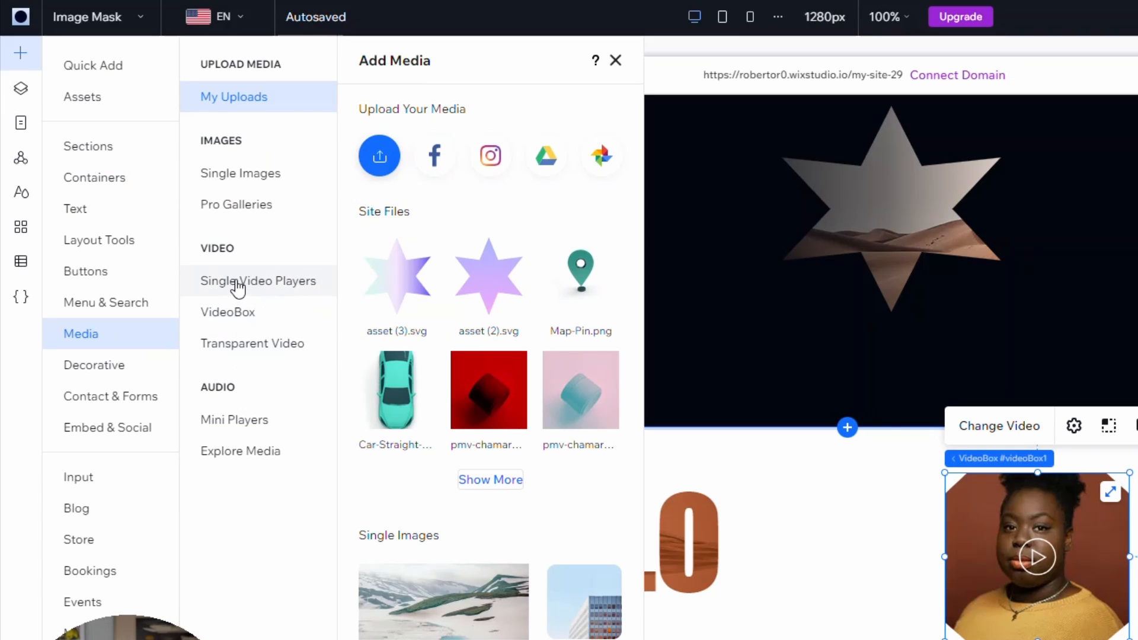
pyautogui.moveTo(239, 343)
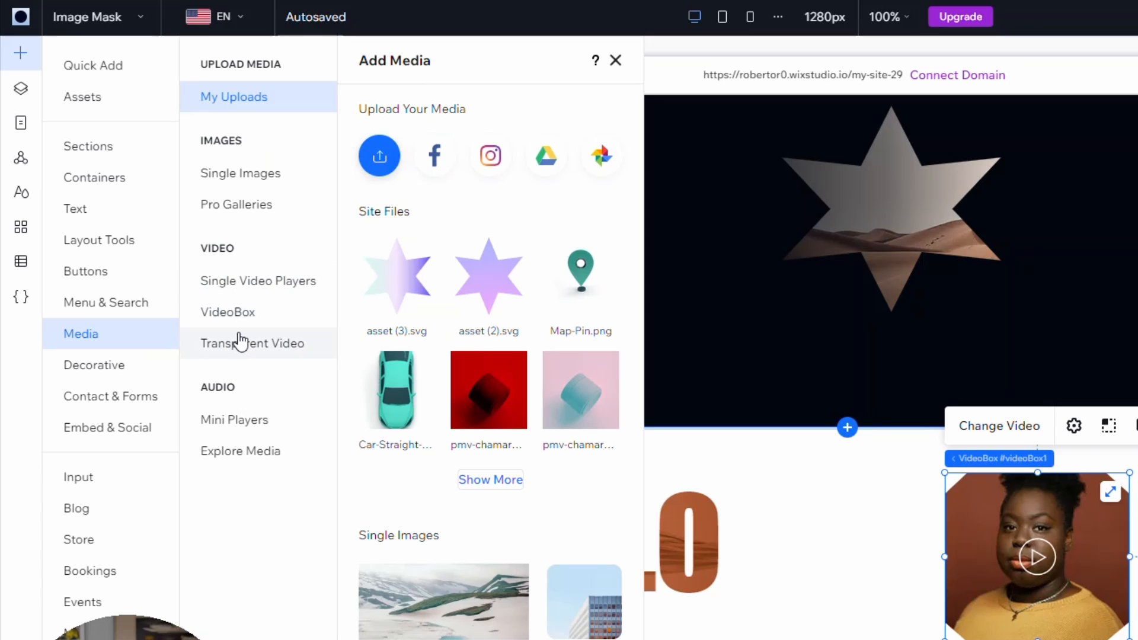
pyautogui.moveTo(249, 351)
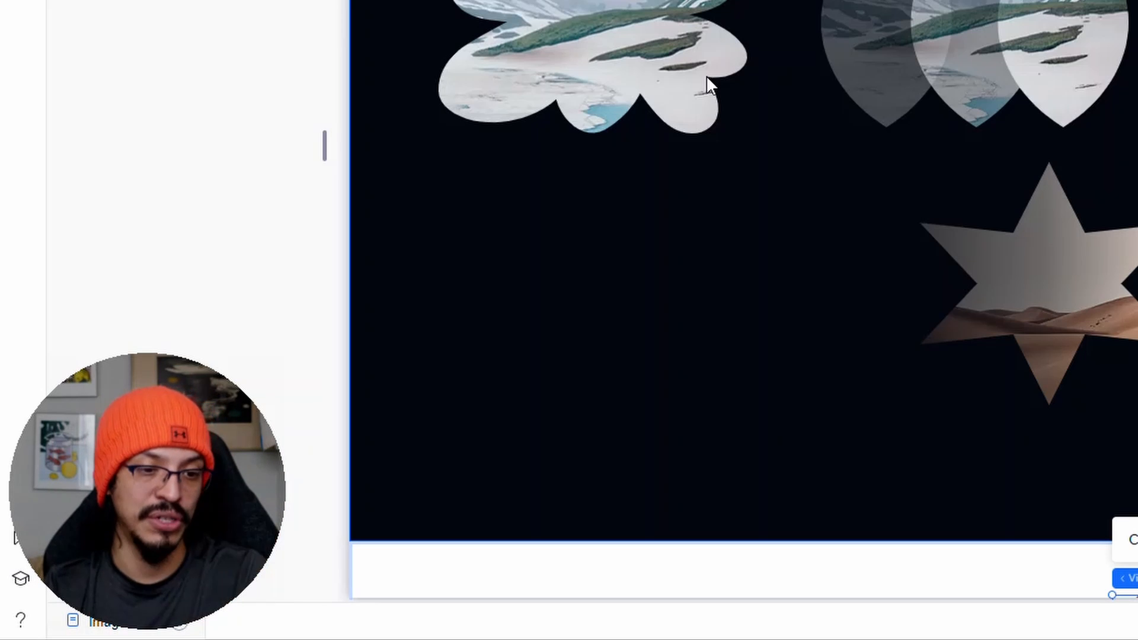
pyautogui.moveTo(38, 148)
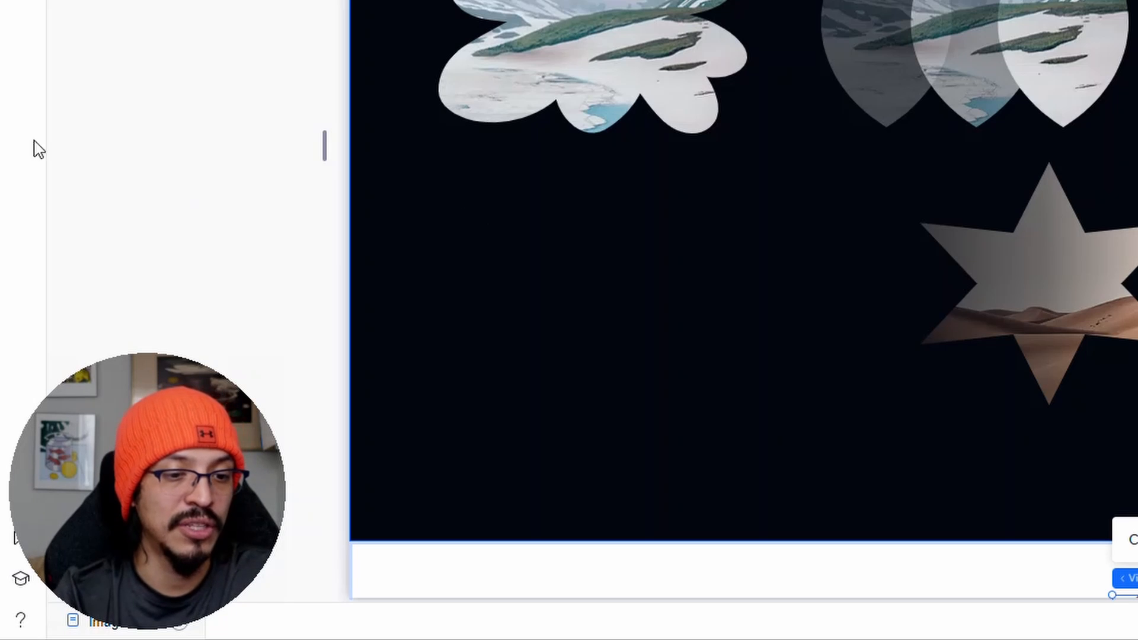